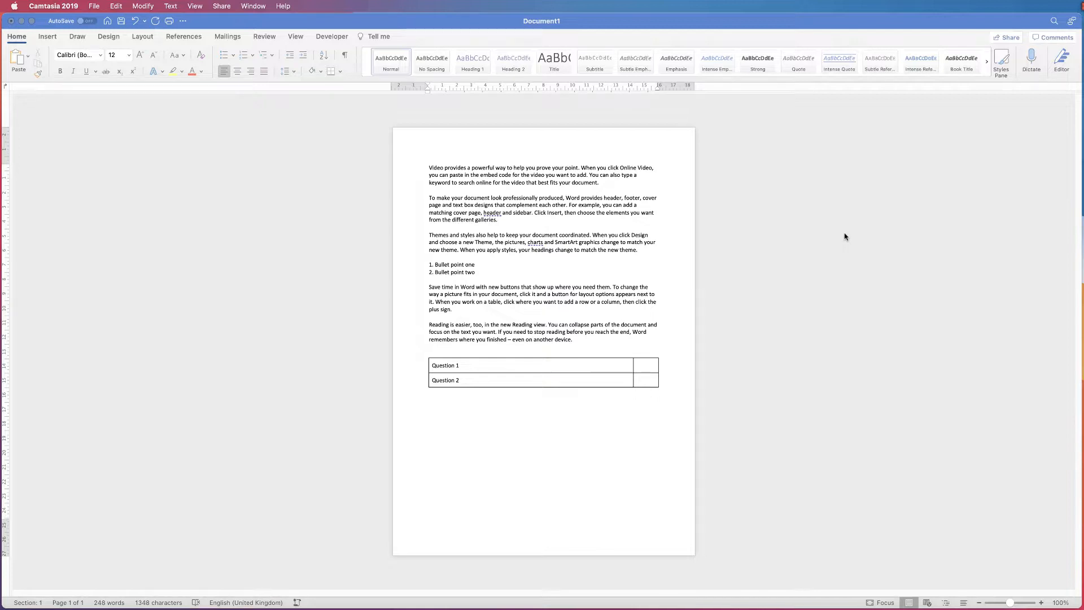
{"action": "mouse_move", "coordinate": [842, 239]}
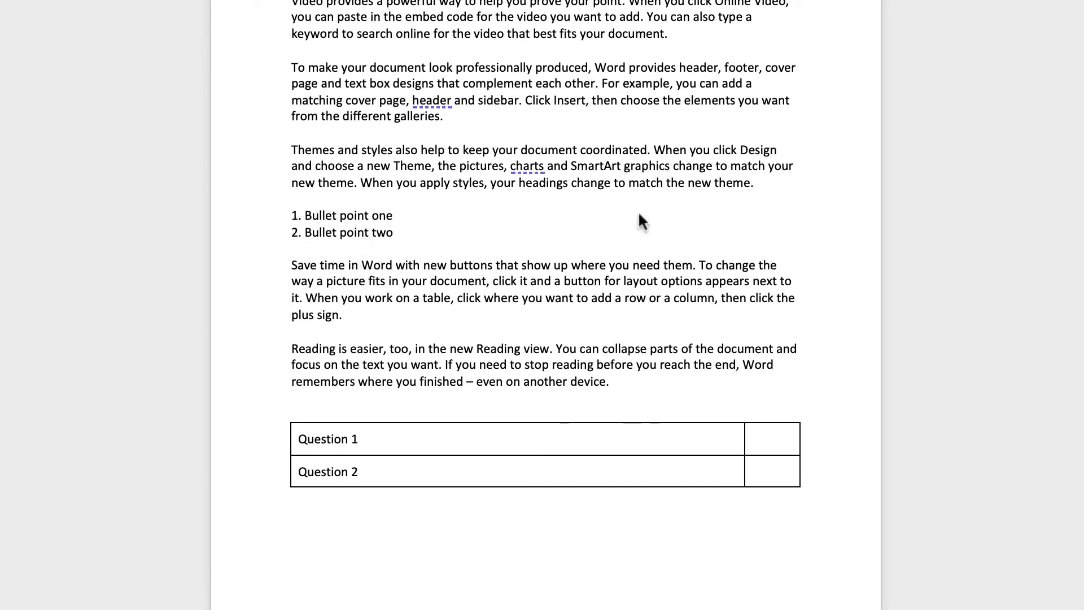
{"action": "mouse_move", "coordinate": [354, 219]}
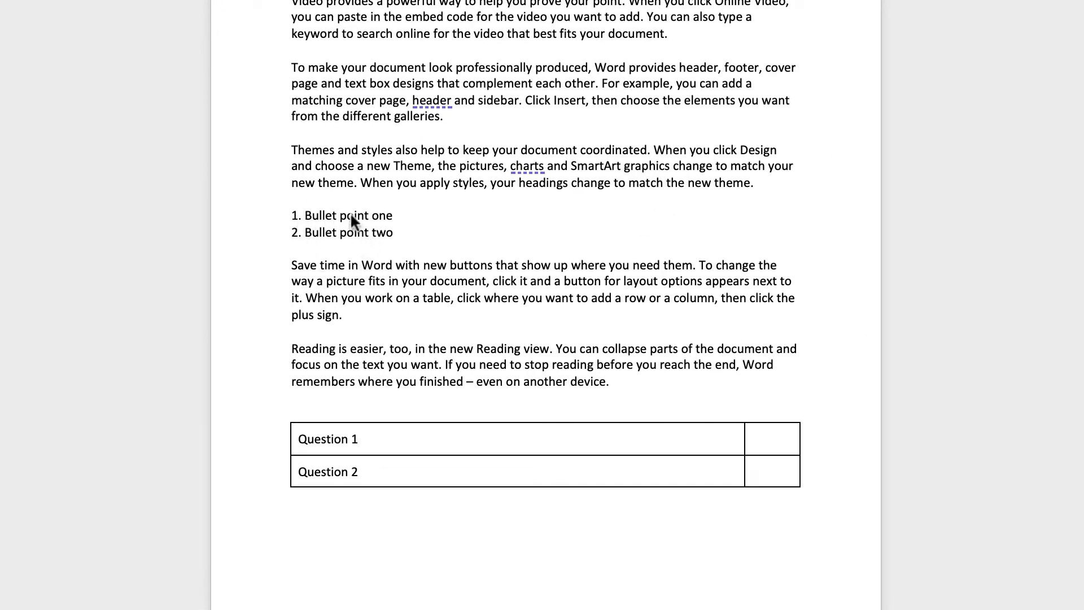
{"action": "mouse_move", "coordinate": [406, 230]}
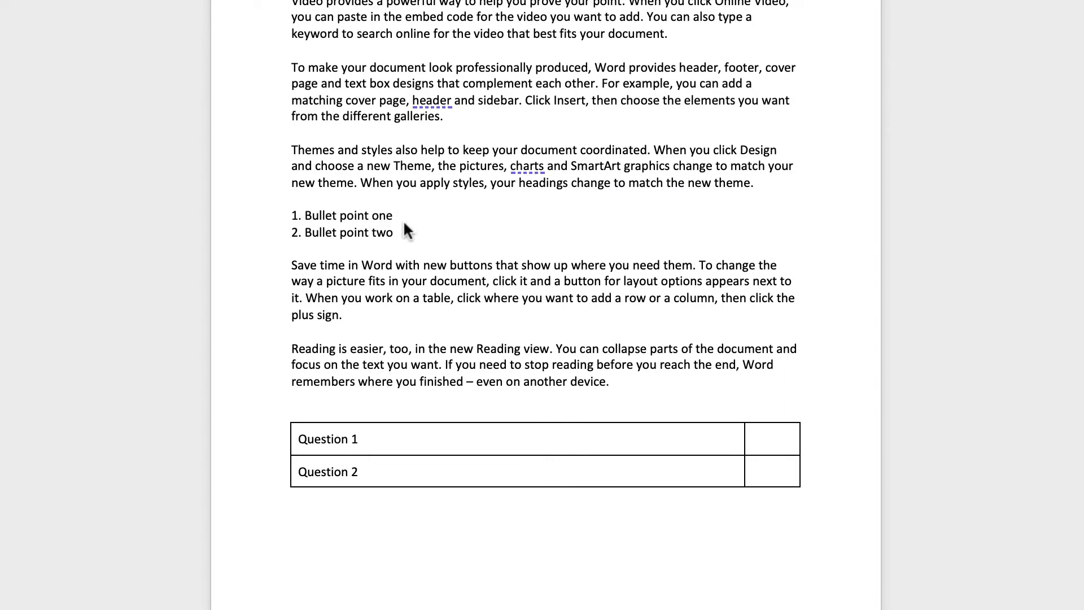
{"action": "mouse_move", "coordinate": [782, 481]}
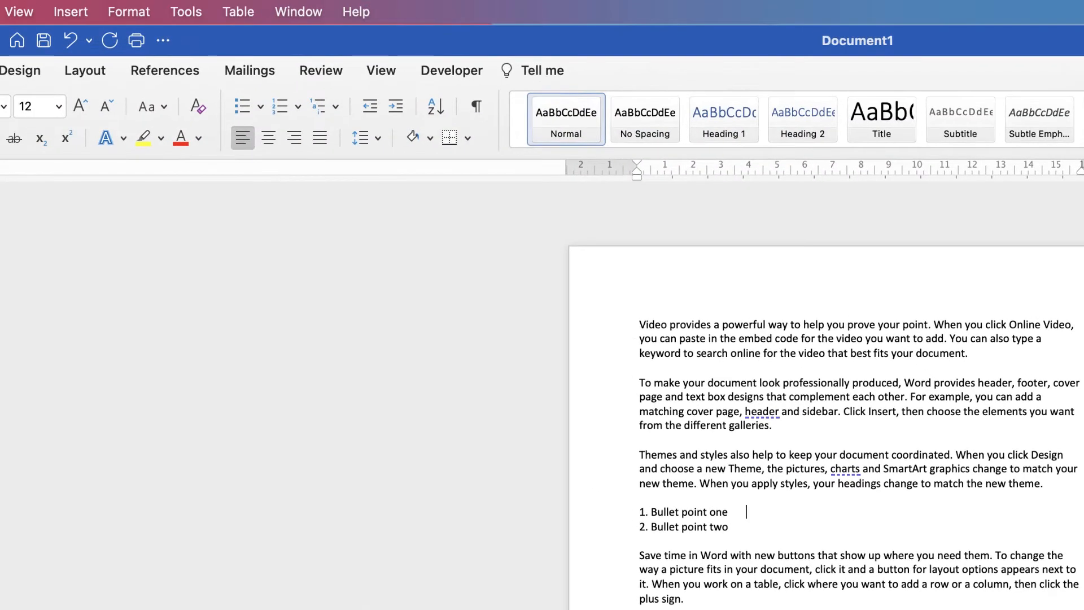
- Enable the Developer tab in ribbon preferences, add a checkbox after Bullet point one, and turn off shading
{"action": "left_click", "coordinate": [451, 71]}
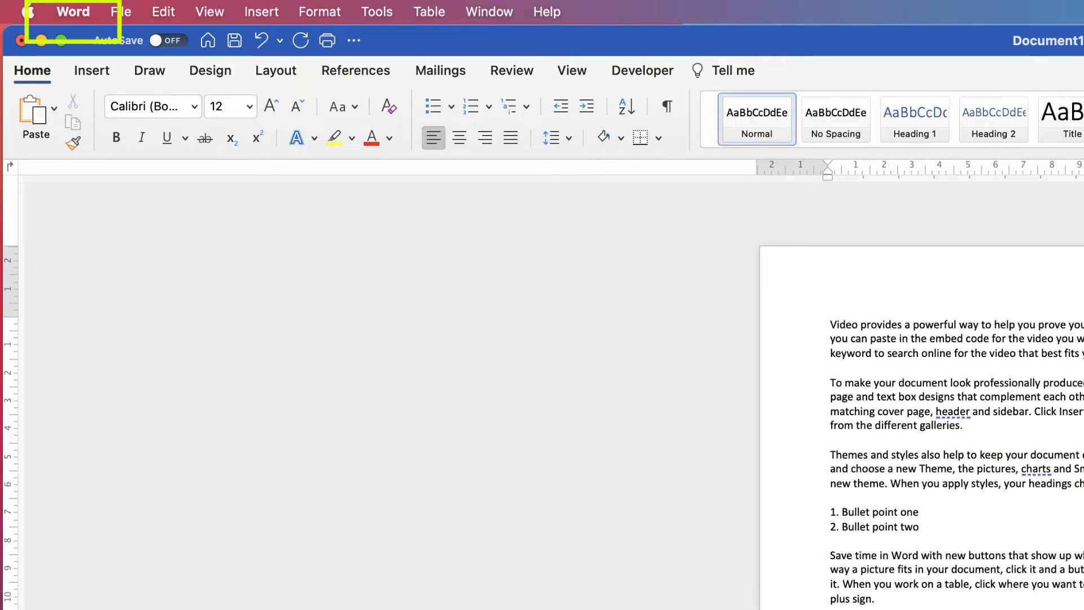
{"action": "left_click", "coordinate": [71, 12]}
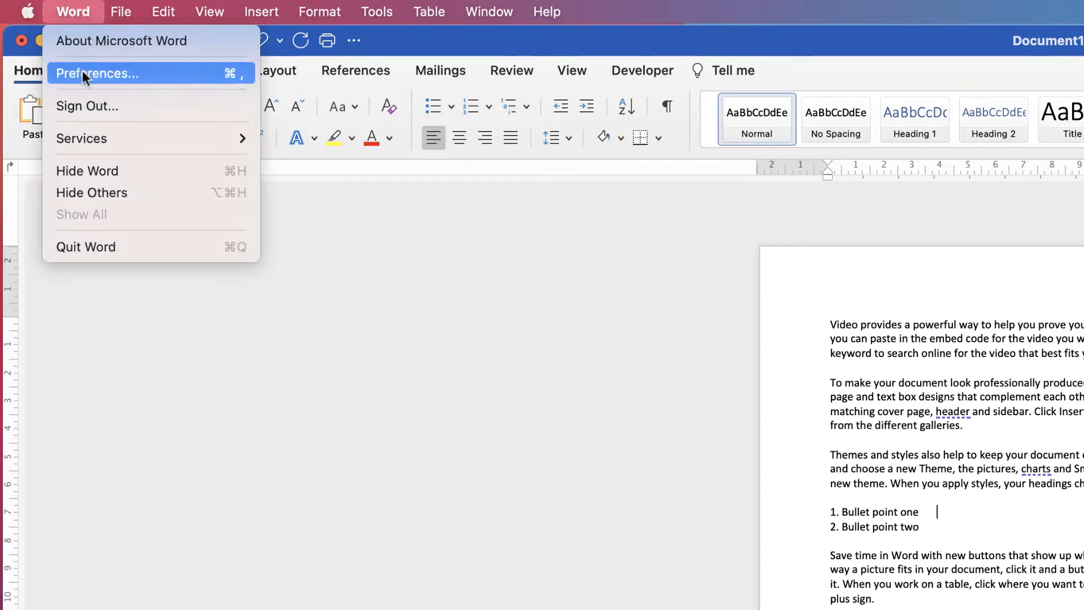
{"action": "left_click", "coordinate": [98, 74]}
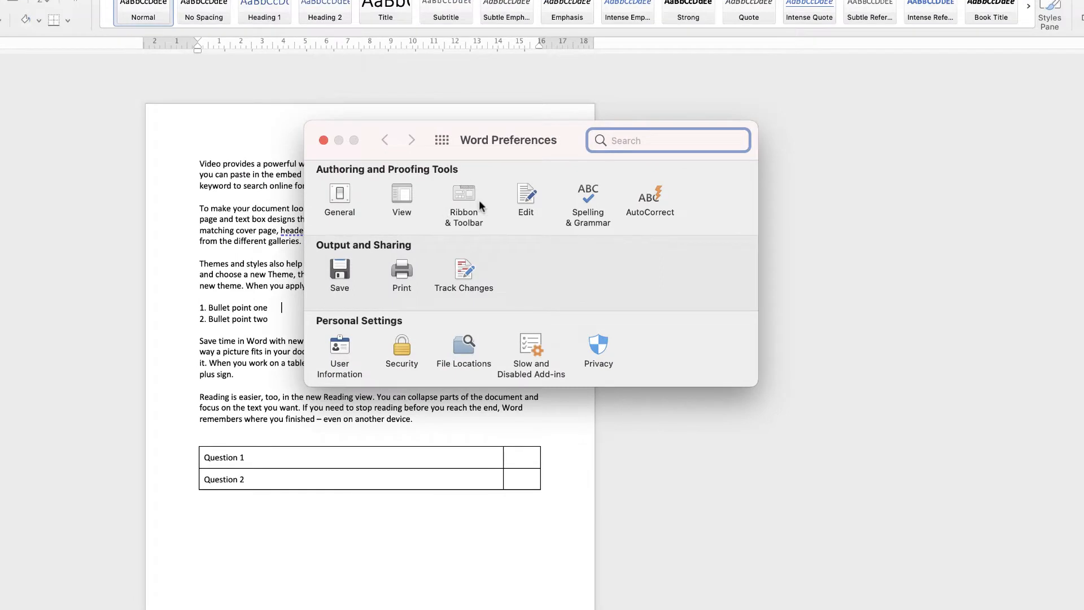
{"action": "left_click", "coordinate": [464, 200]}
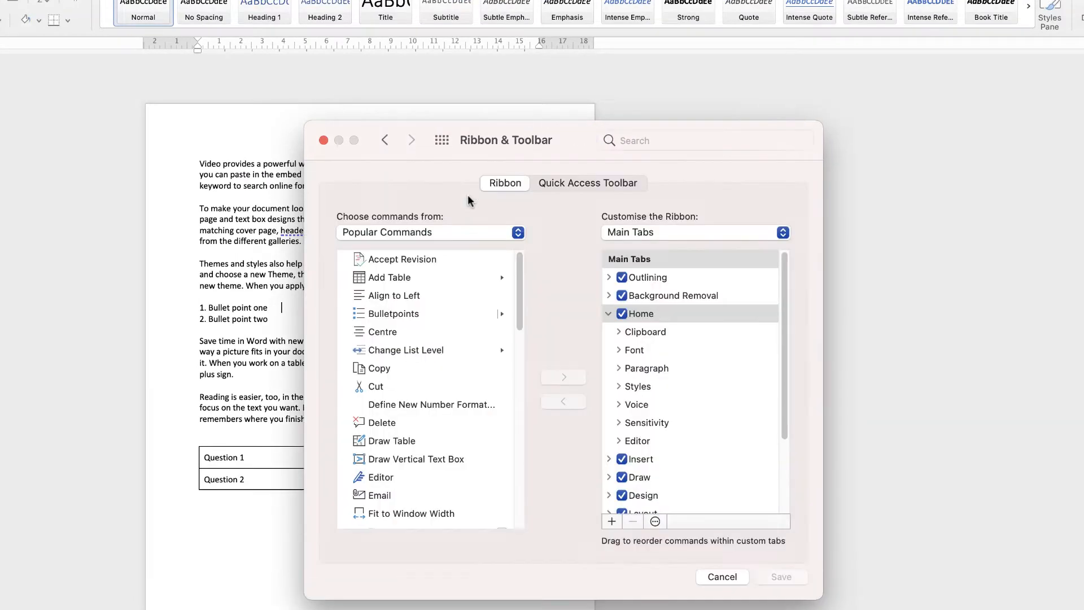
{"action": "mouse_move", "coordinate": [639, 387]}
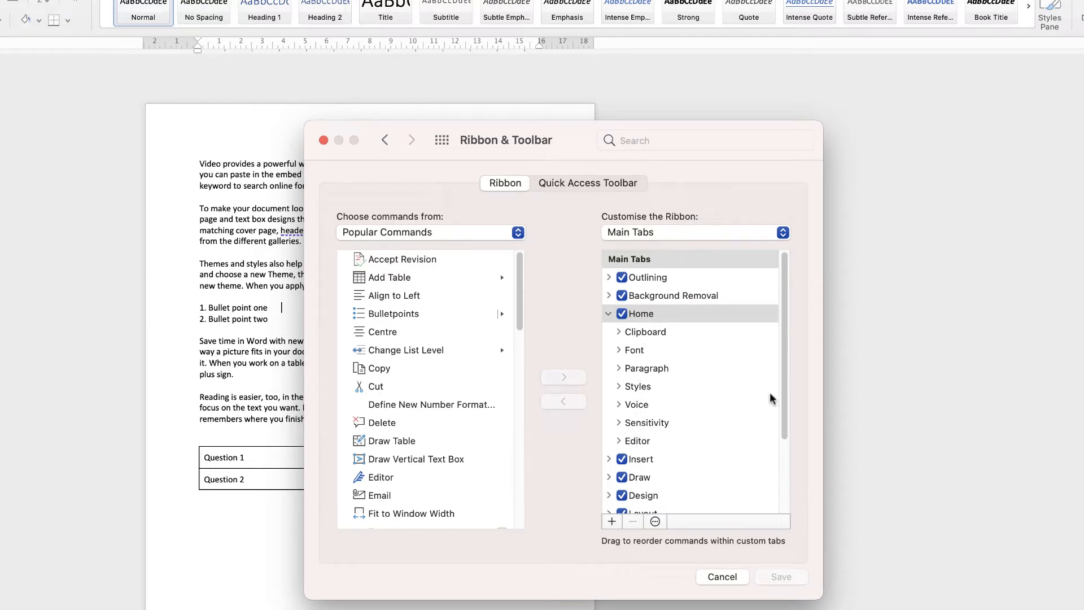
{"action": "scroll", "scroll_direction": "down", "scroll_amount": 3}
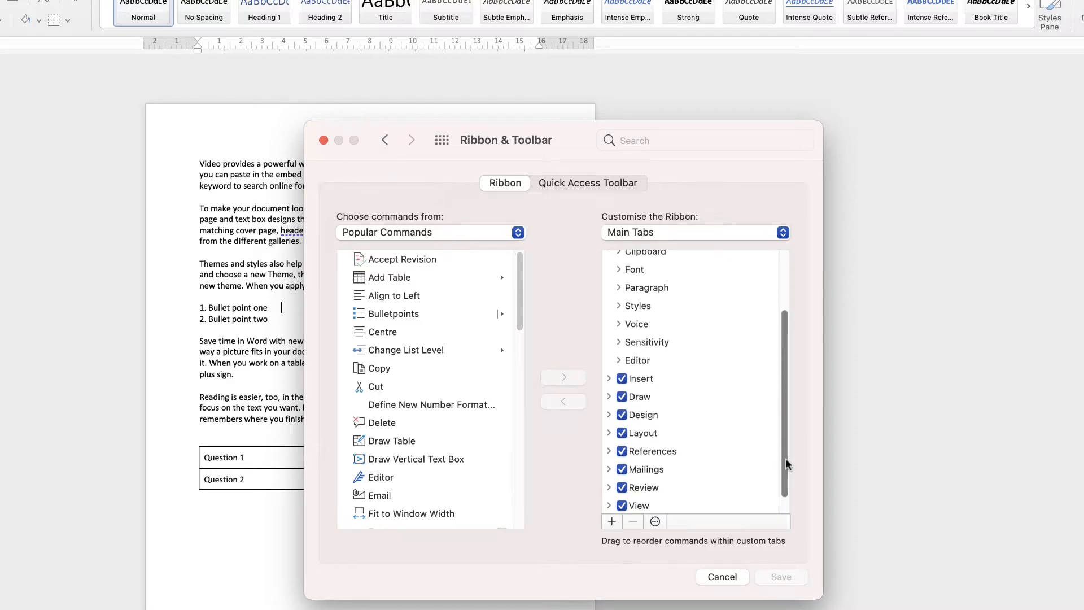
{"action": "scroll", "scroll_direction": "down", "scroll_amount": 3}
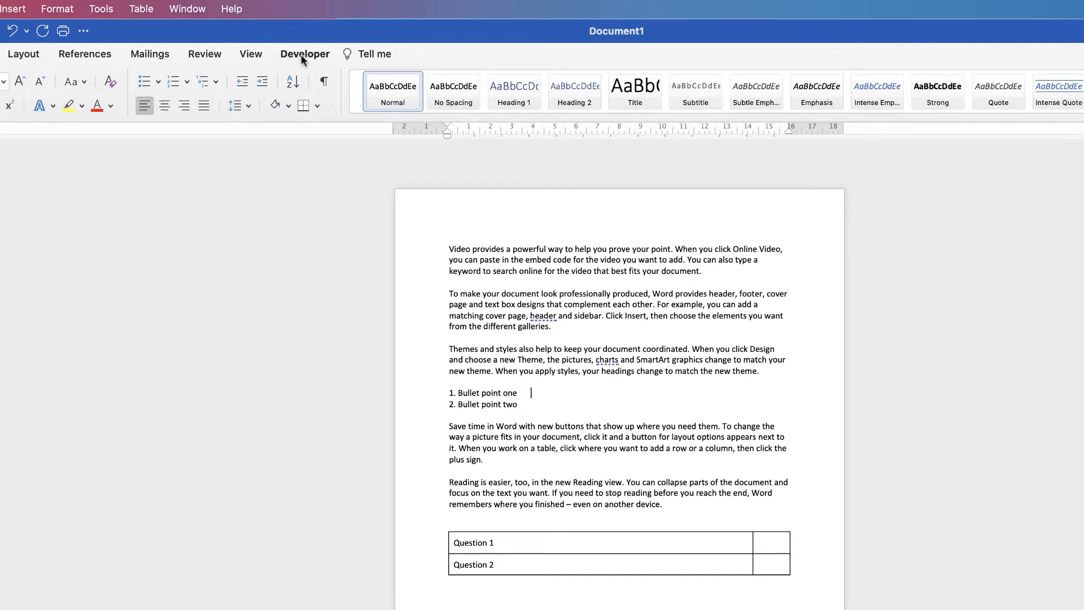
{"action": "left_click", "coordinate": [305, 55]}
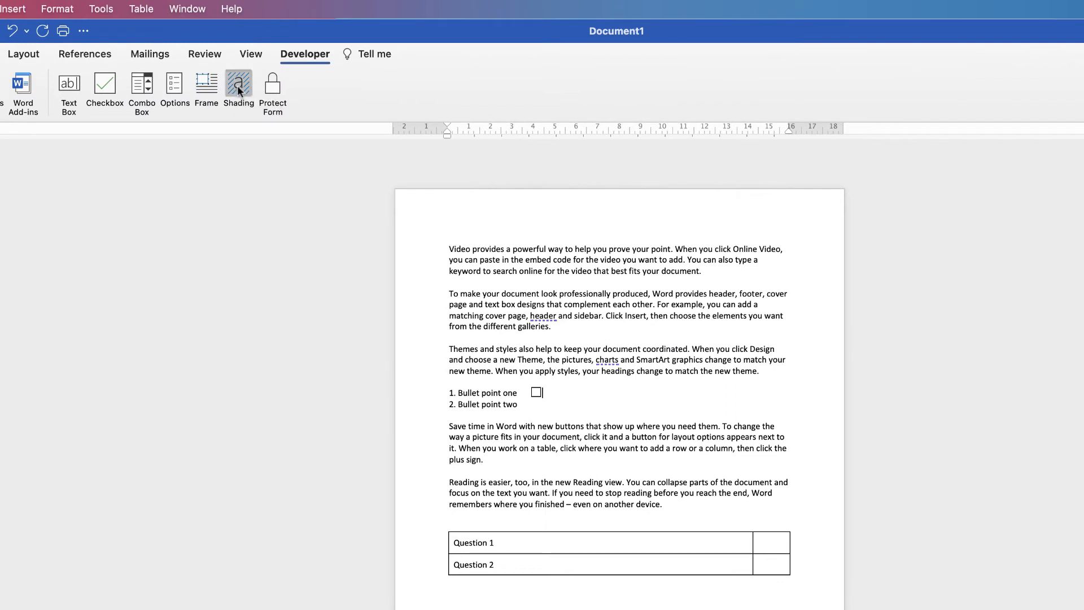
{"action": "left_click", "coordinate": [238, 83]}
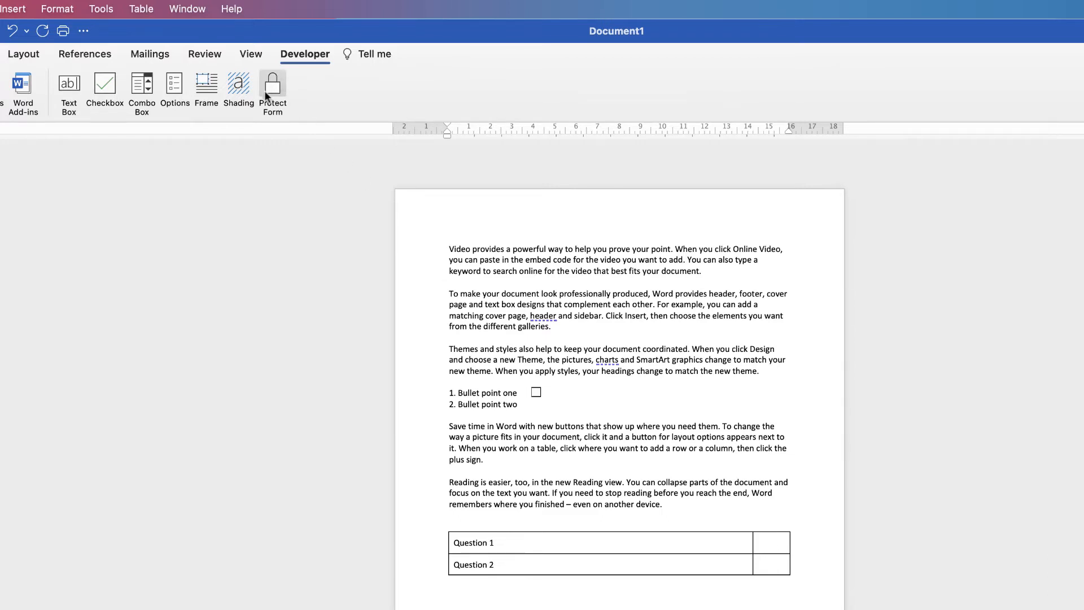
{"action": "mouse_move", "coordinate": [272, 87]}
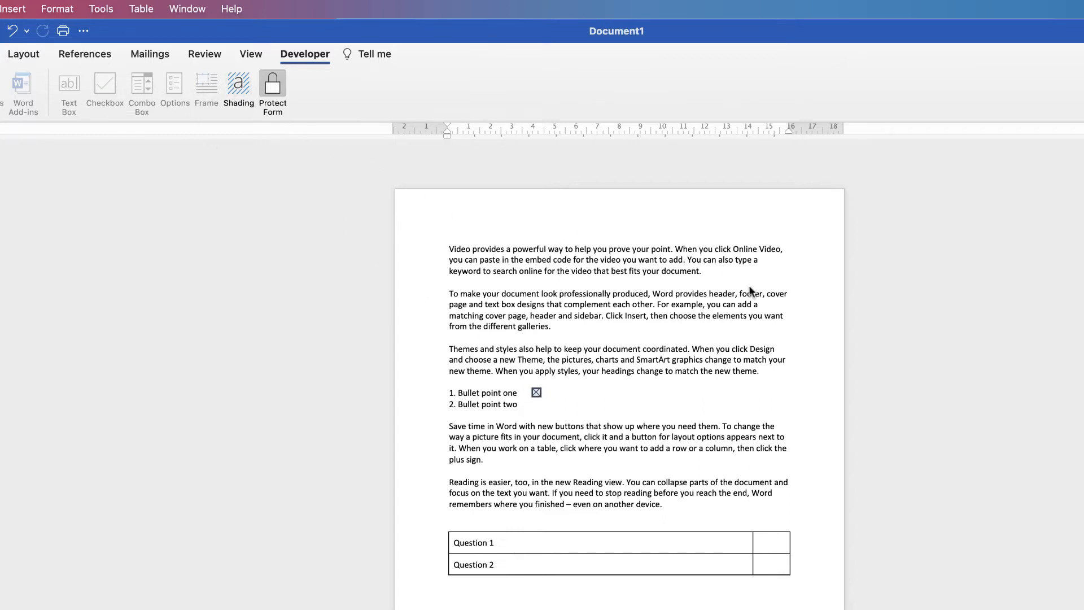
{"action": "mouse_move", "coordinate": [626, 297]}
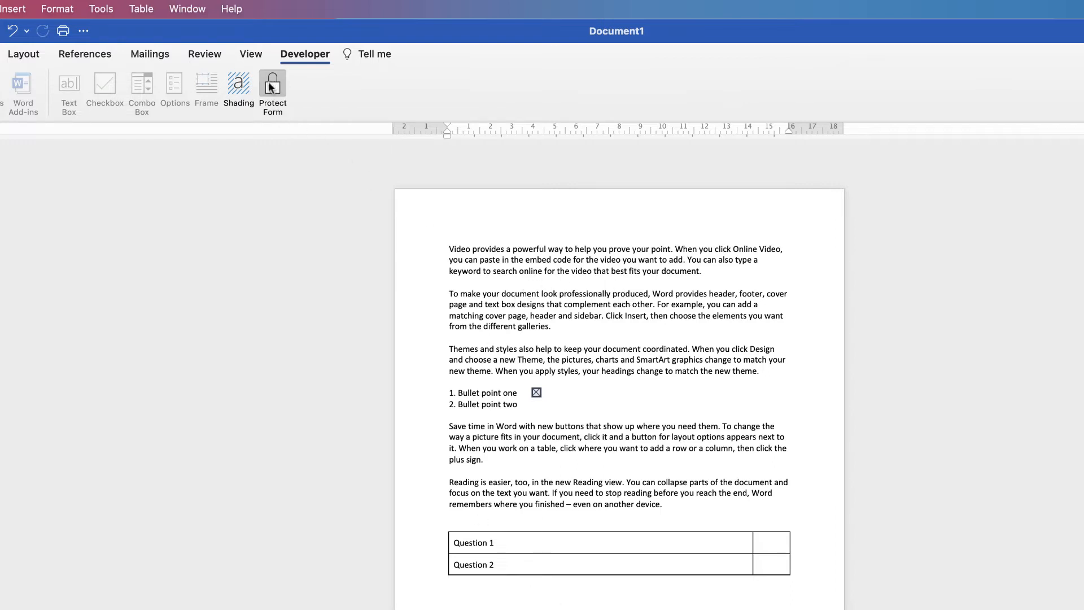
{"action": "left_click", "coordinate": [272, 89]}
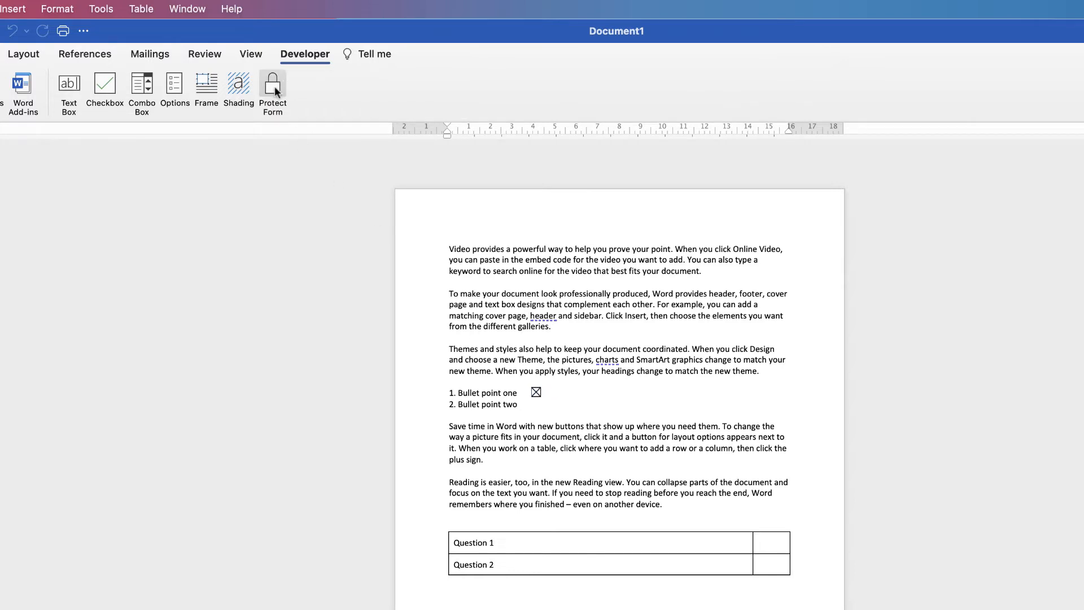
{"action": "left_click", "coordinate": [272, 83]}
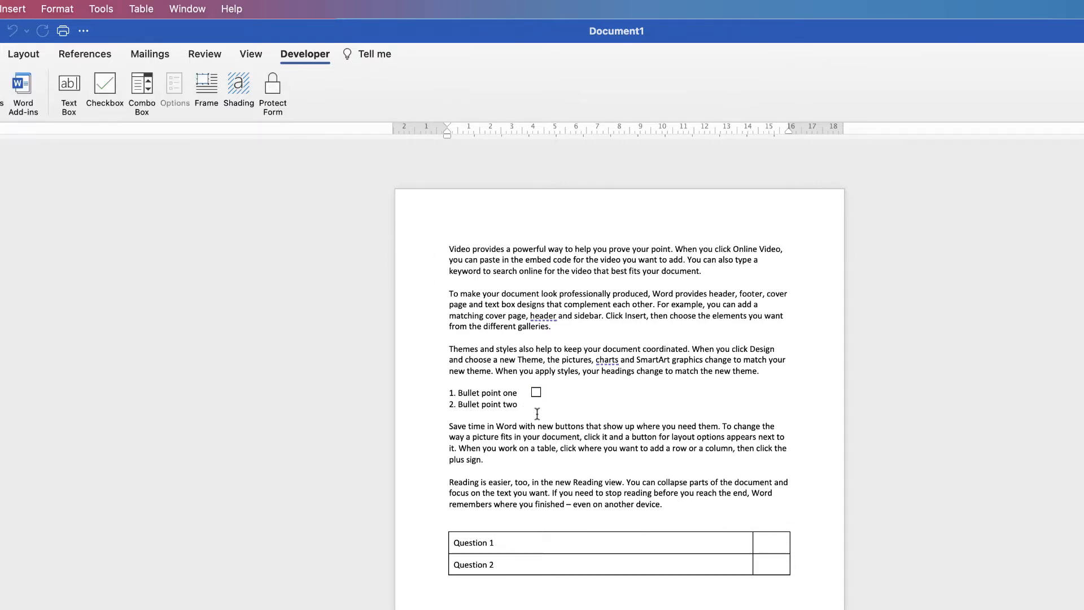
- Insert a checkbox form field after Bullet point two
{"action": "left_click", "coordinate": [104, 83]}
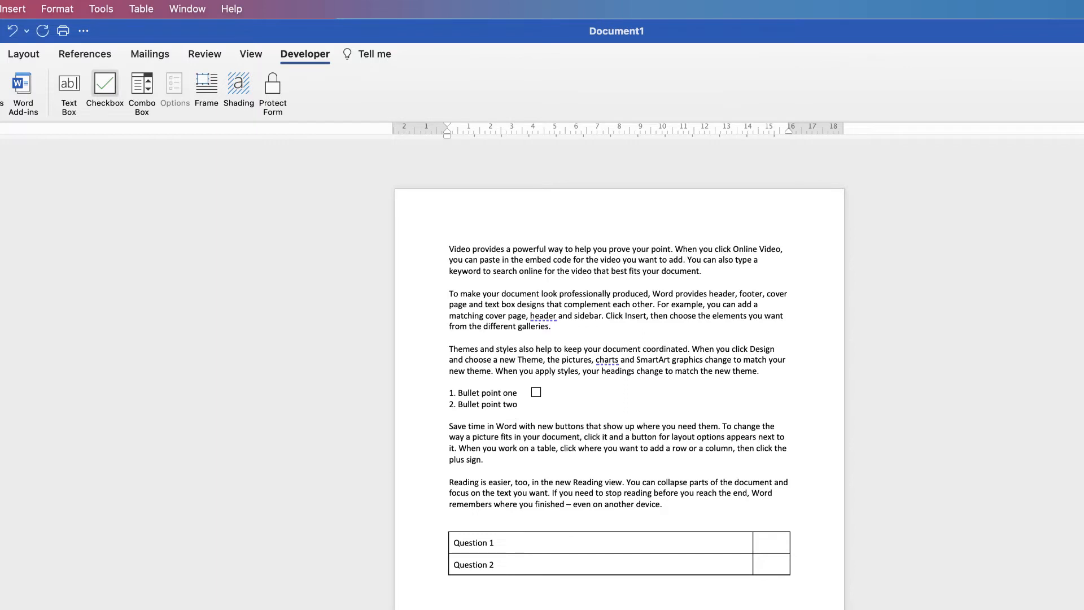
{"action": "left_click", "coordinate": [105, 83]}
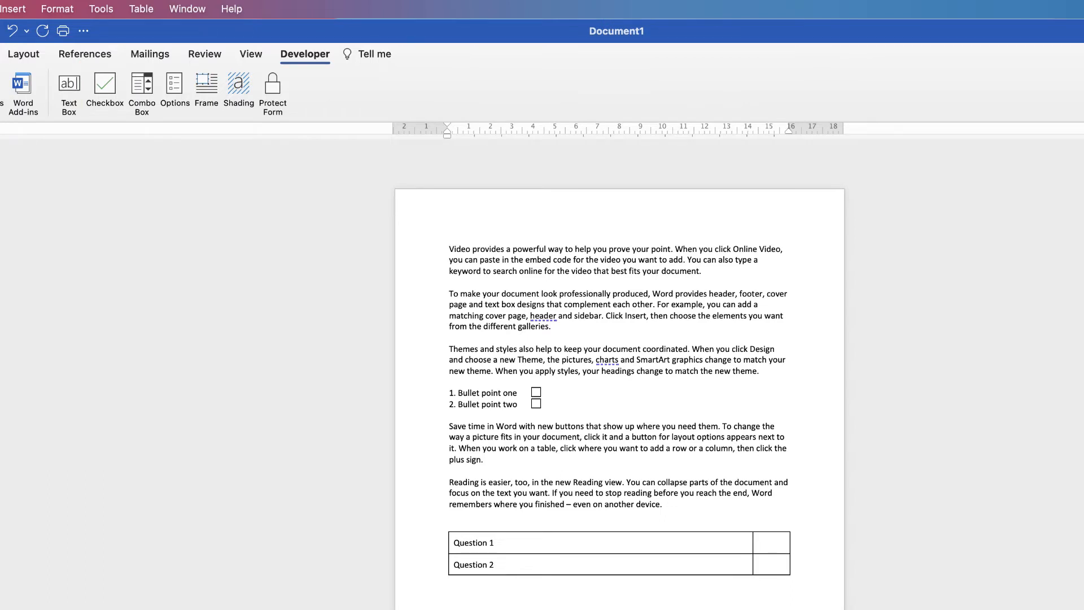
{"action": "mouse_move", "coordinate": [272, 92]}
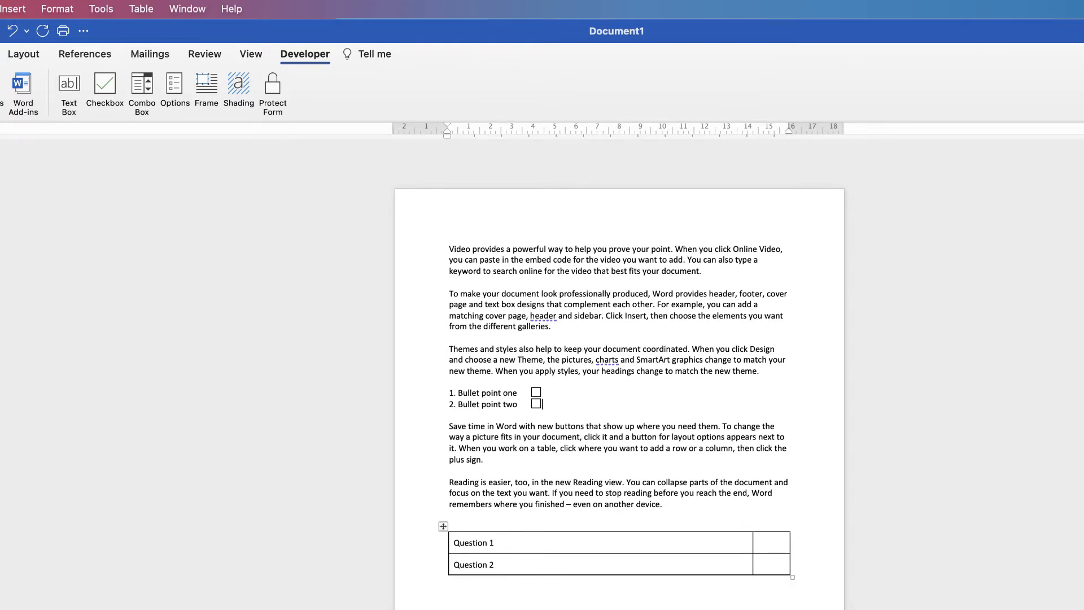
- Add a checkbox form field to Question 1's answer cell and open its options
{"action": "left_click", "coordinate": [770, 542]}
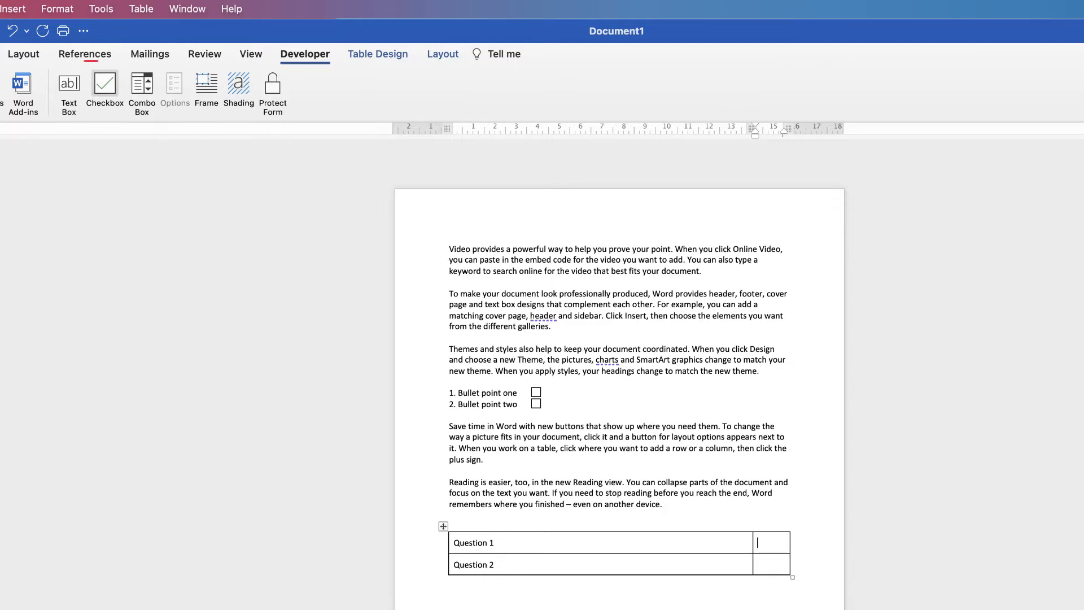
{"action": "left_click", "coordinate": [104, 83]}
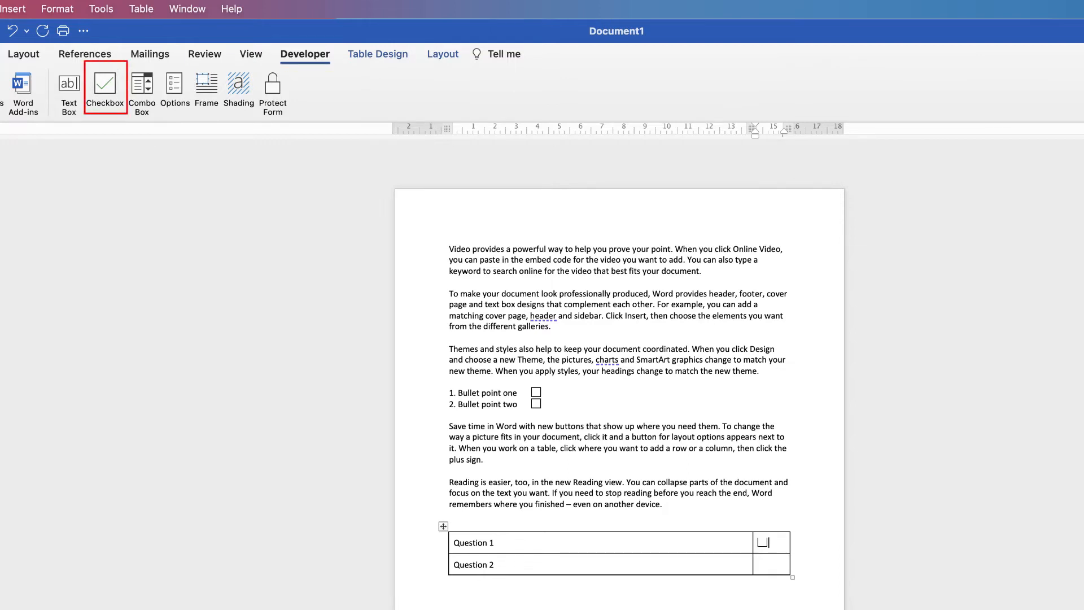
{"action": "left_click", "coordinate": [104, 83]}
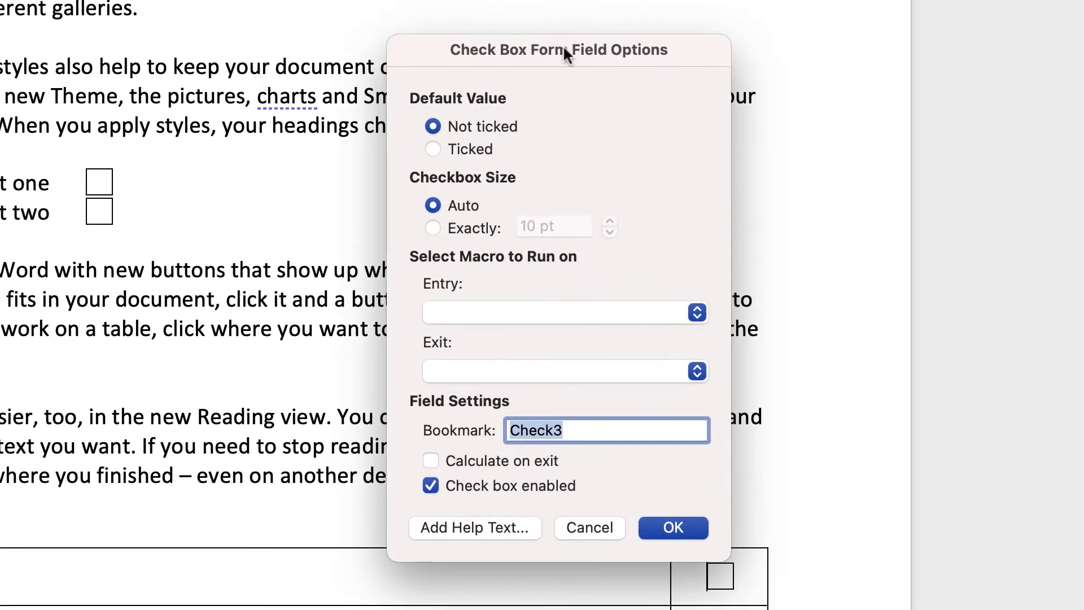
{"action": "mouse_move", "coordinate": [664, 56]}
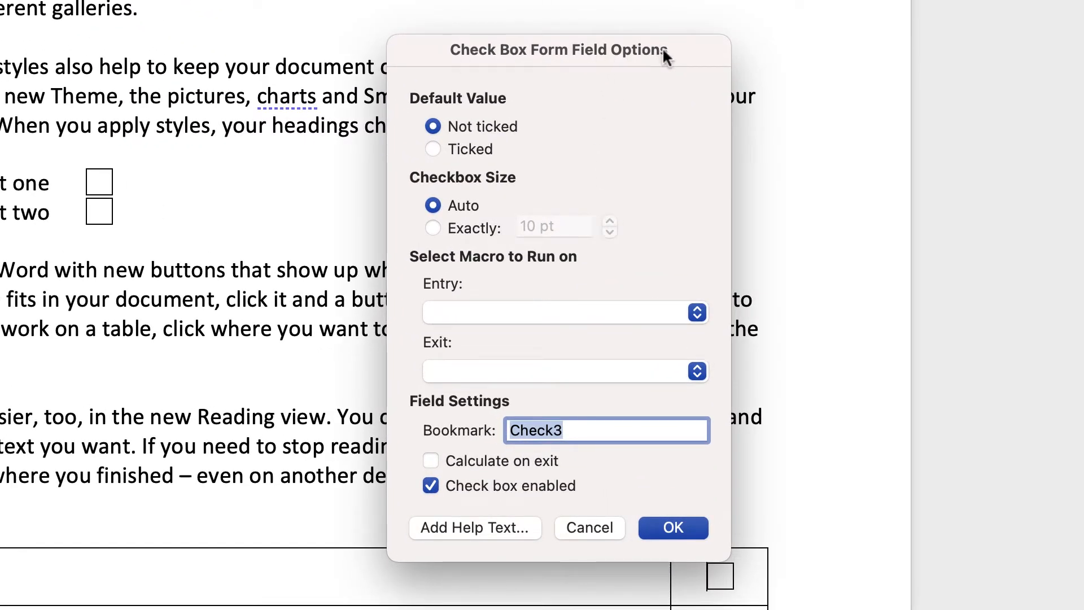
{"action": "mouse_move", "coordinate": [431, 182]}
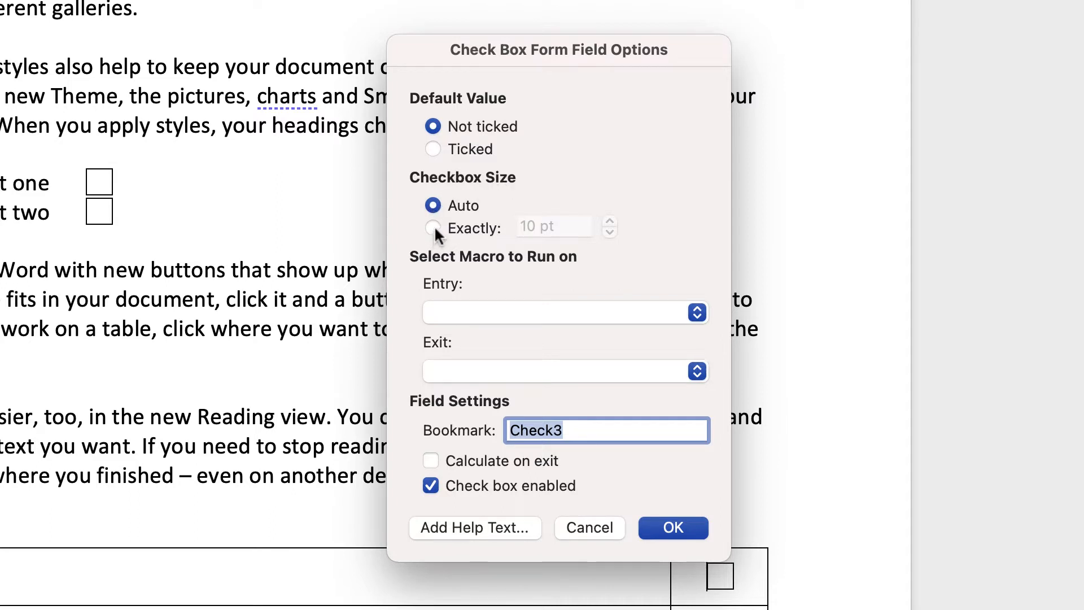
- Set the Question 1 checkbox size to exactly 20 pt
{"action": "left_click", "coordinate": [432, 227]}
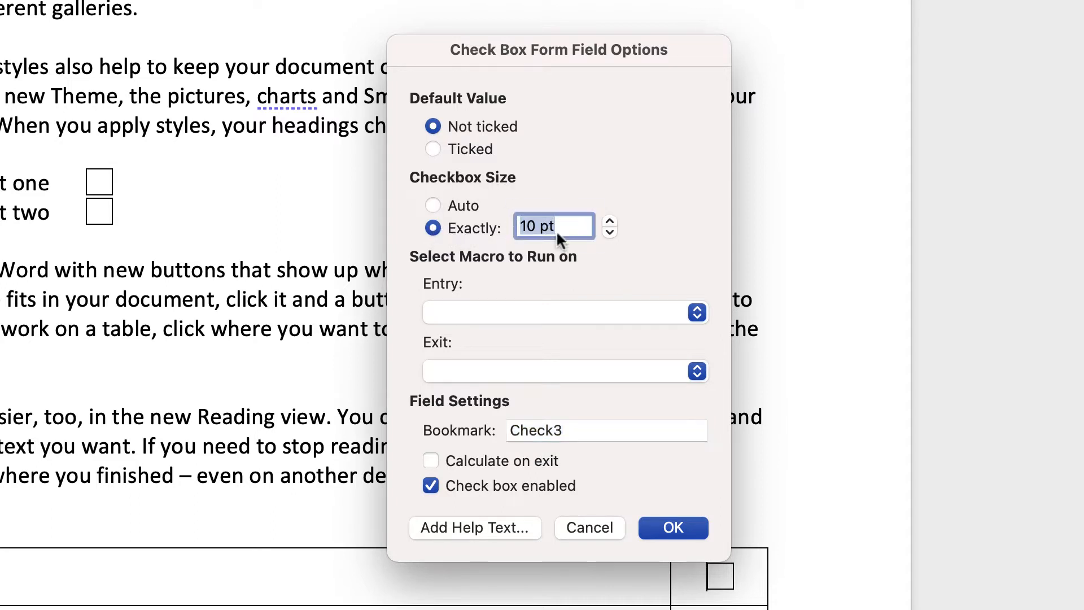
{"action": "type", "text": "20"}
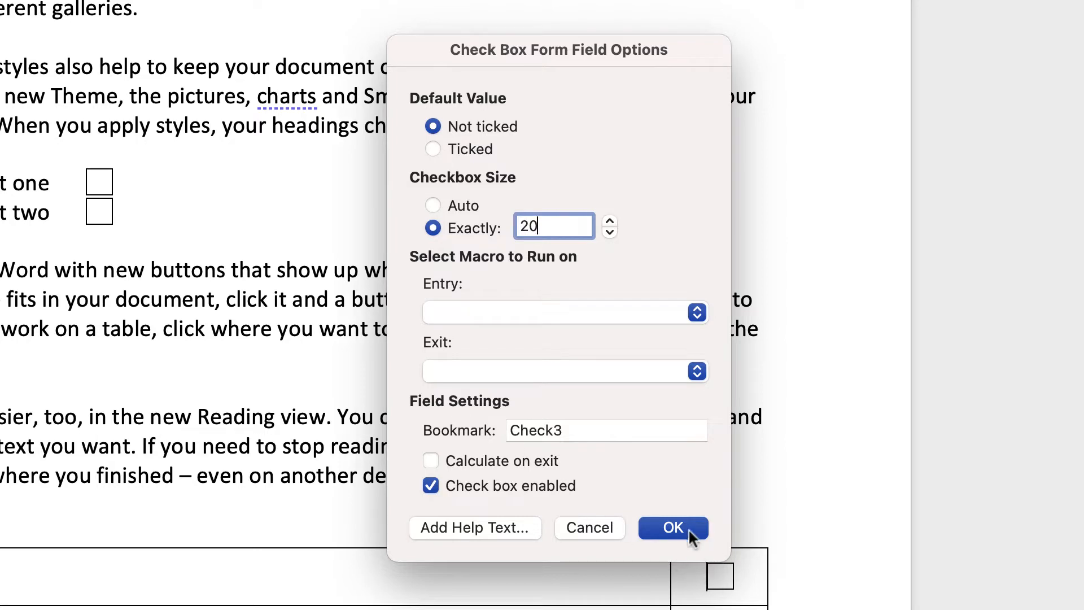
{"action": "left_click", "coordinate": [671, 527]}
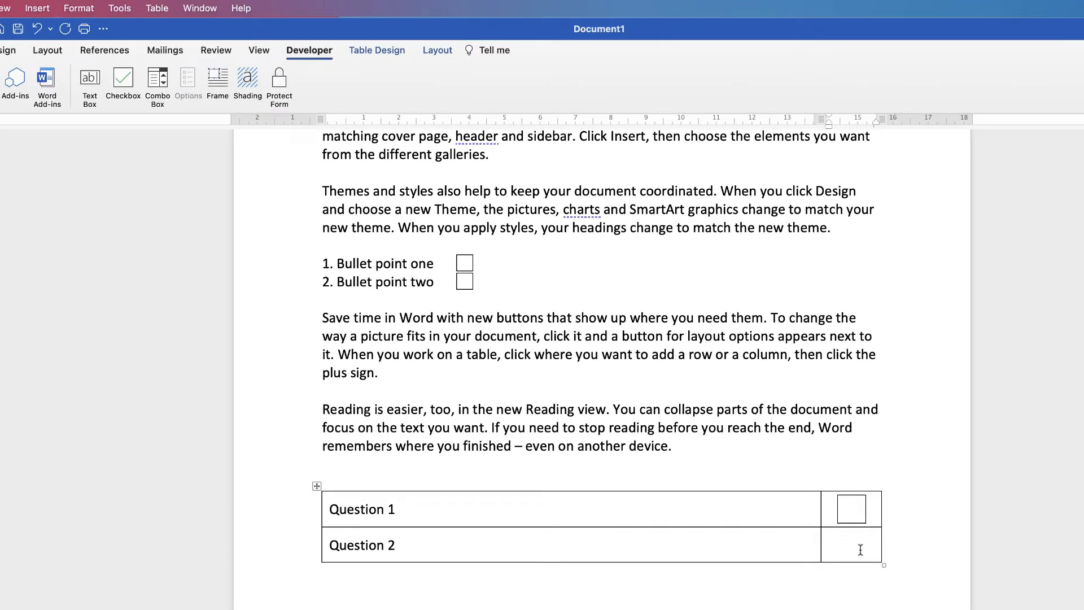
- Add a checkbox in the Question 2 cell and size it exactly 20 pt
{"action": "left_click", "coordinate": [122, 78]}
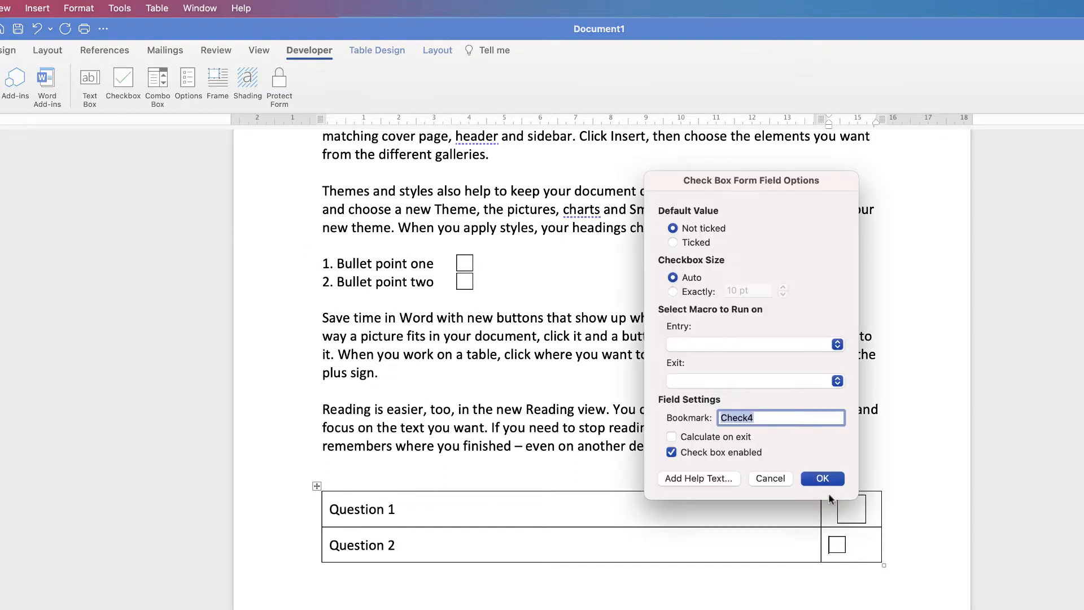
{"action": "left_click", "coordinate": [672, 291]}
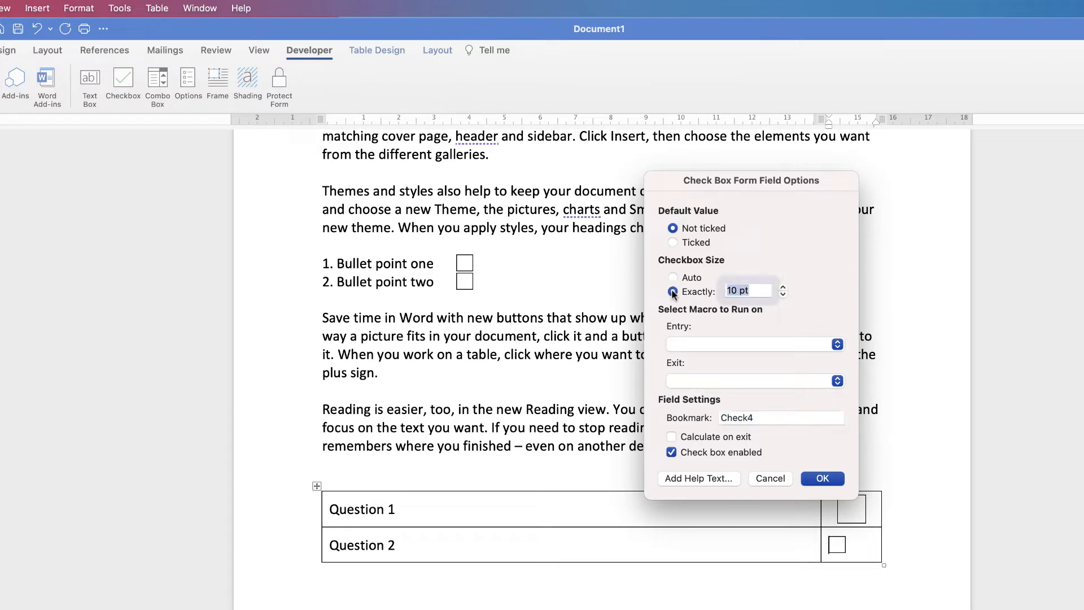
{"action": "type", "text": "20"}
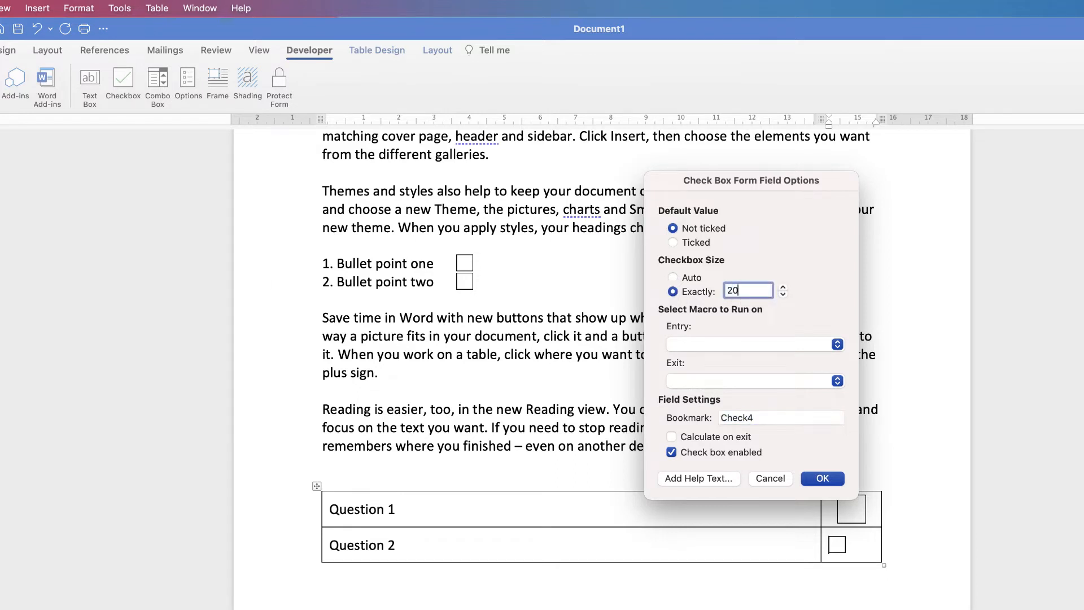
{"action": "left_click", "coordinate": [821, 478]}
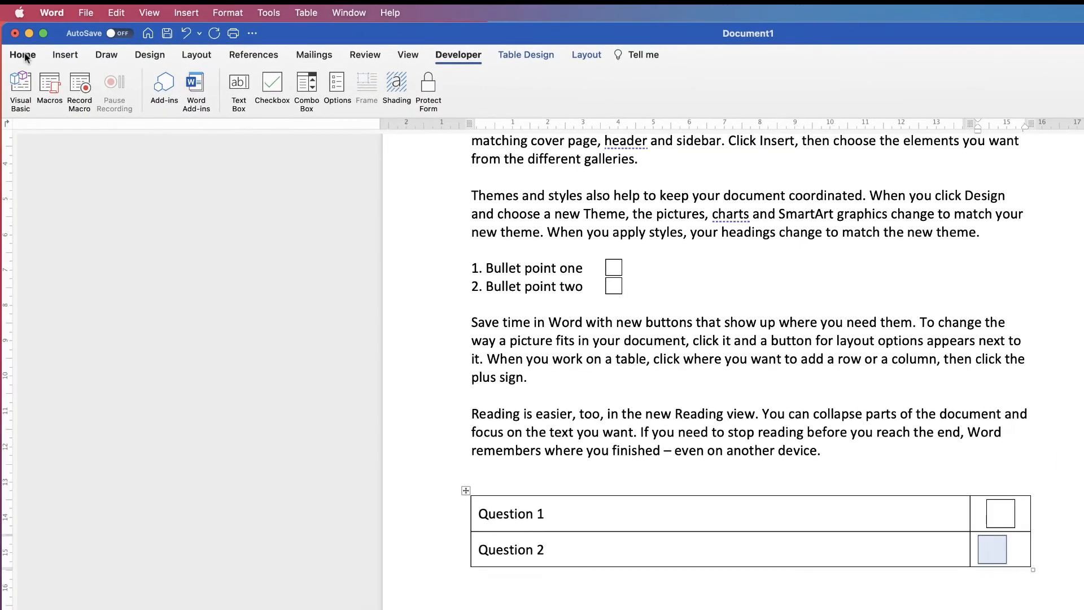
- Centre the Question 2 checkbox in its cell and switch on form protection
{"action": "left_click", "coordinate": [21, 55]}
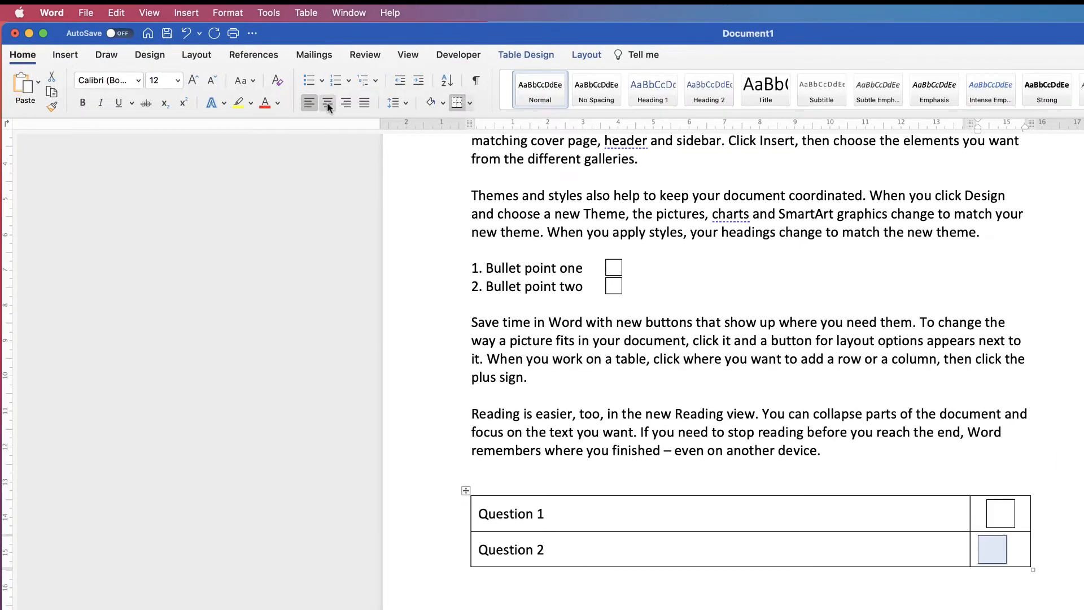
{"action": "left_click", "coordinate": [327, 102]}
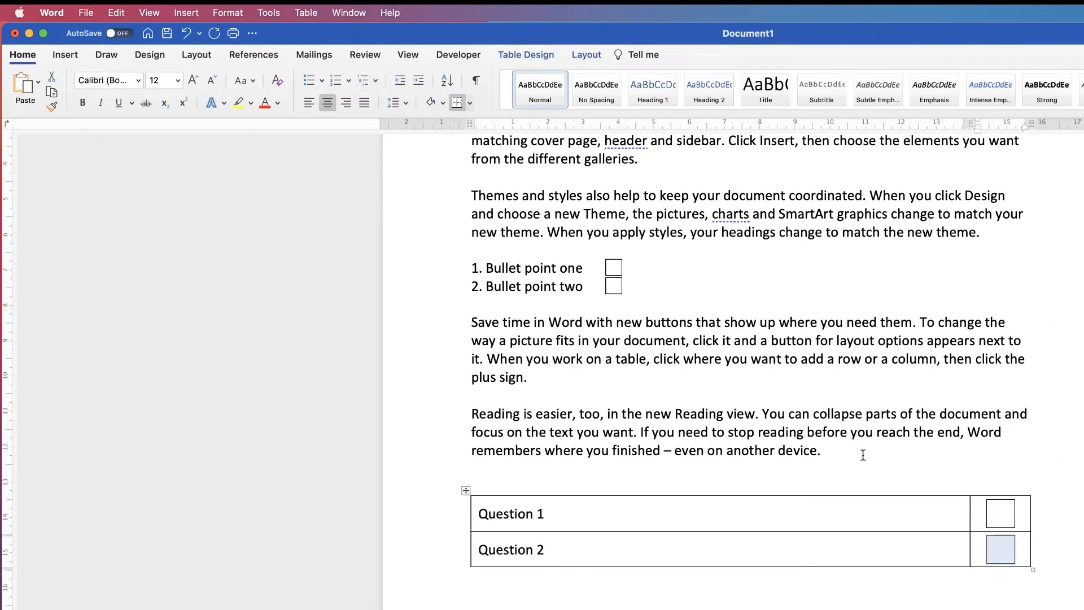
{"action": "left_click", "coordinate": [458, 54]}
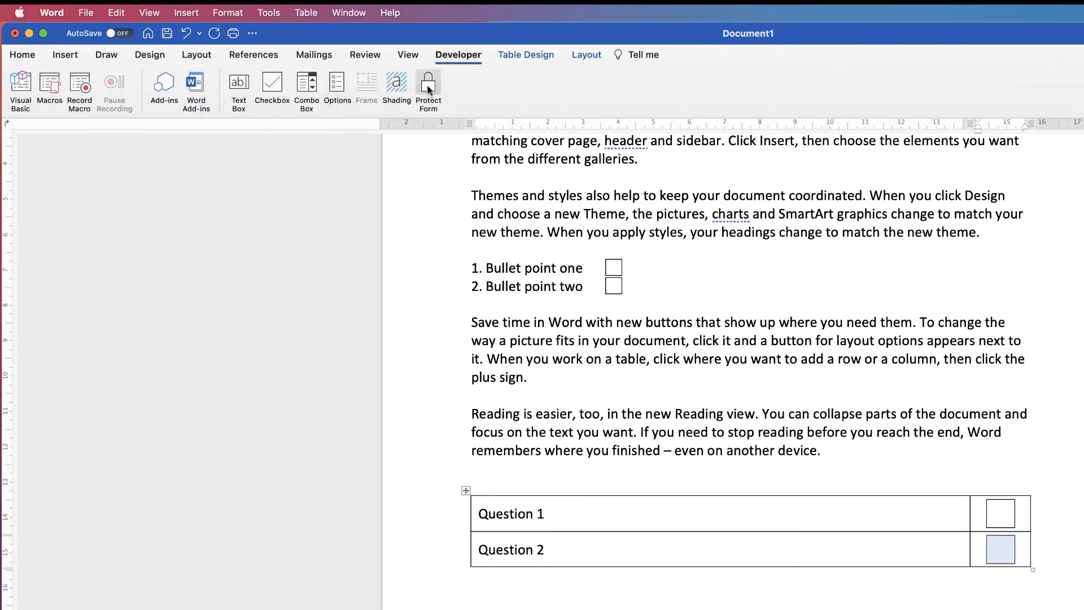
{"action": "left_click", "coordinate": [428, 90]}
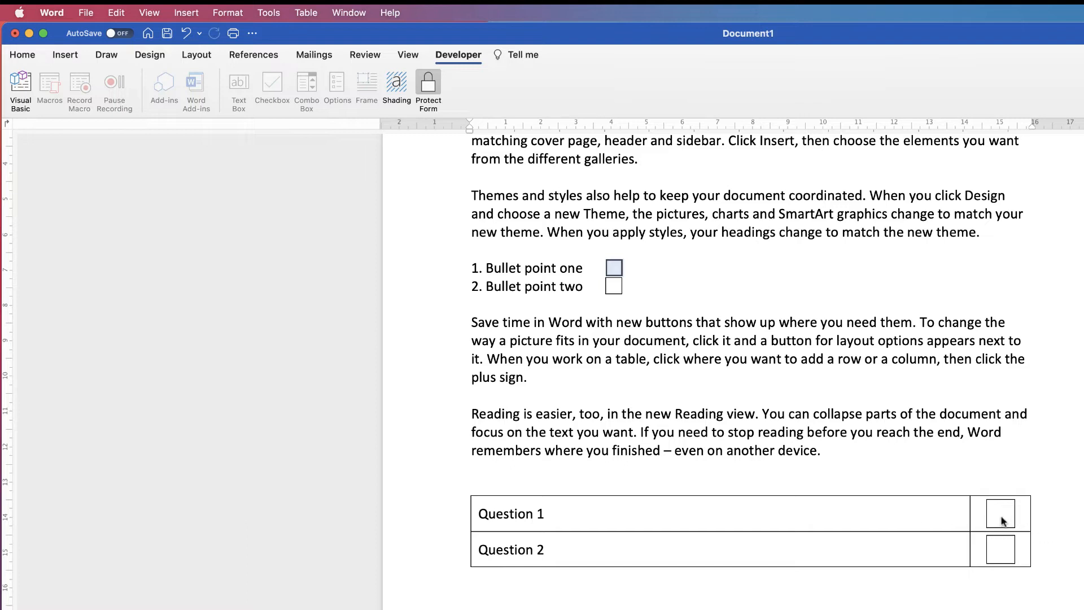
- Unlock the form and delete the checkboxes from the Question 1 and 2 cells
{"action": "left_click", "coordinate": [1001, 513]}
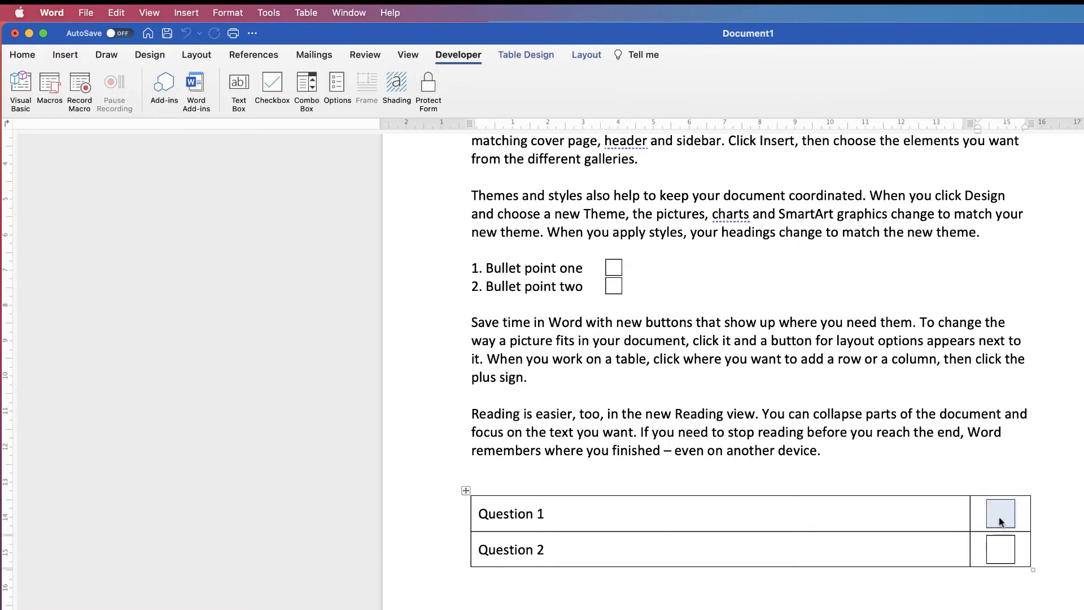
{"action": "left_click", "coordinate": [1000, 549]}
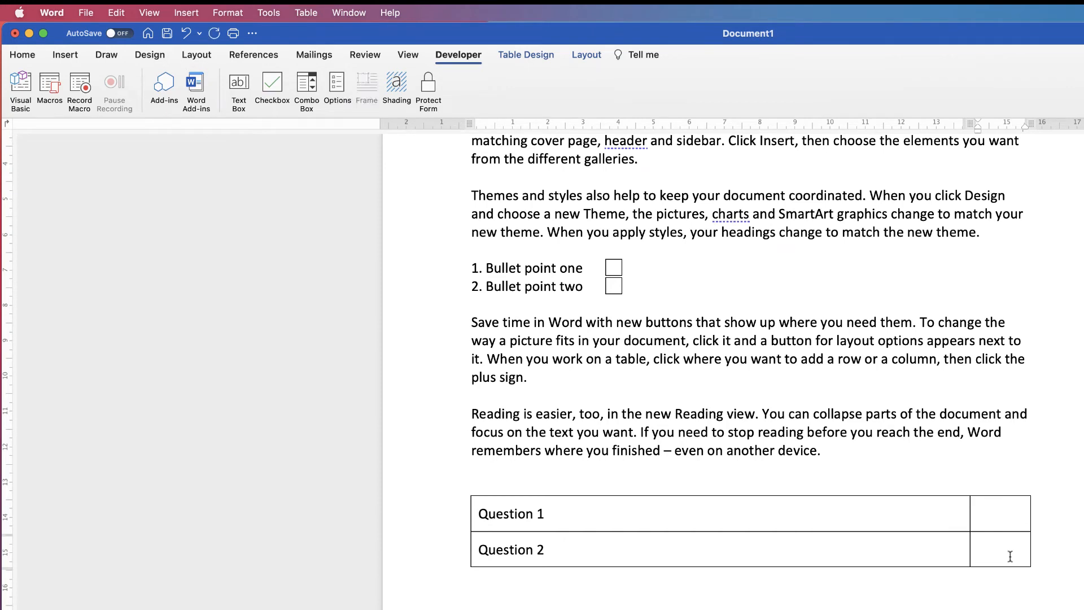
{"action": "left_click", "coordinate": [1002, 549]}
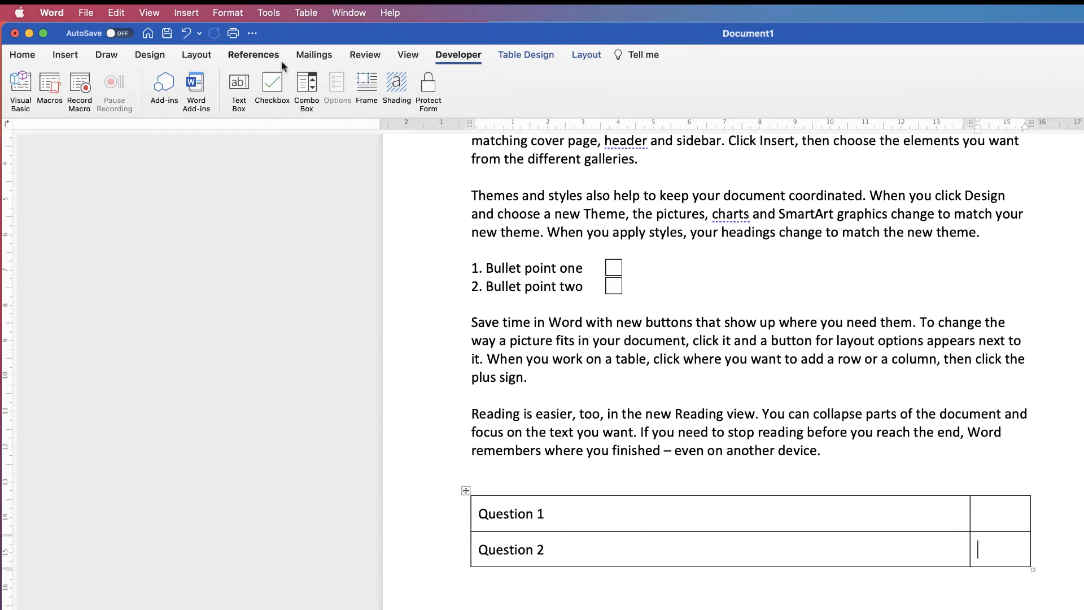
- Draw a roughly 1 cm square text box below the table
{"action": "left_click", "coordinate": [65, 54]}
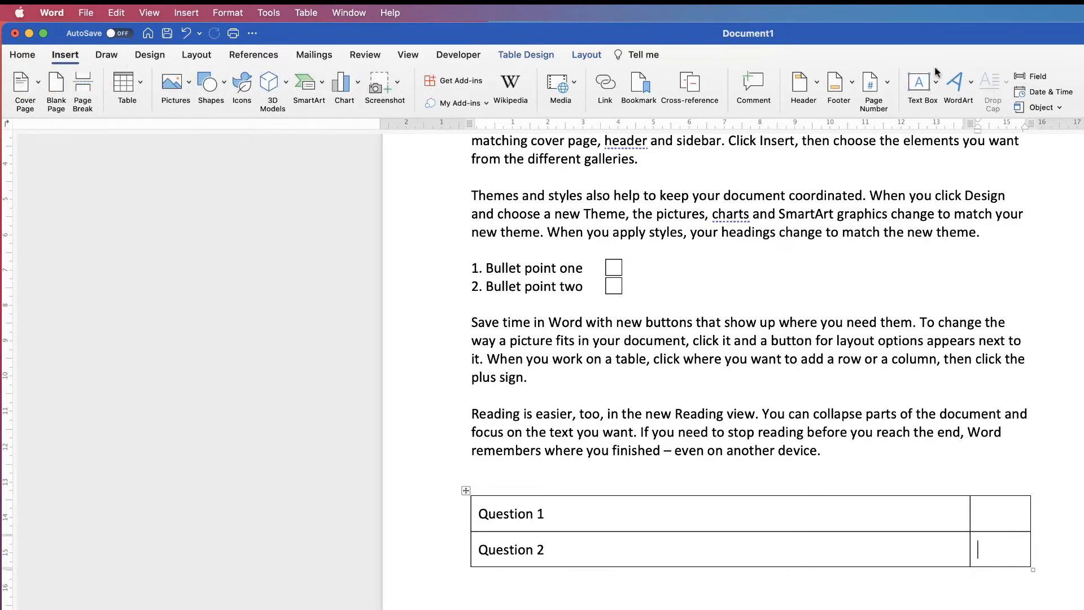
{"action": "left_click", "coordinate": [936, 82]}
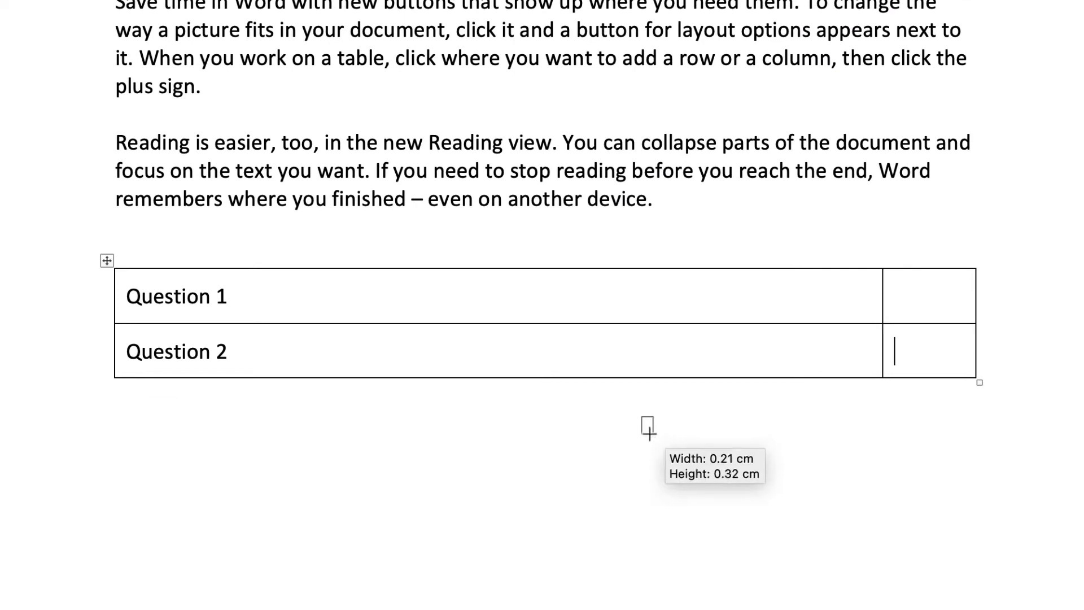
{"action": "left_click_drag", "start_coordinate": [646, 422], "coordinate": [699, 475]}
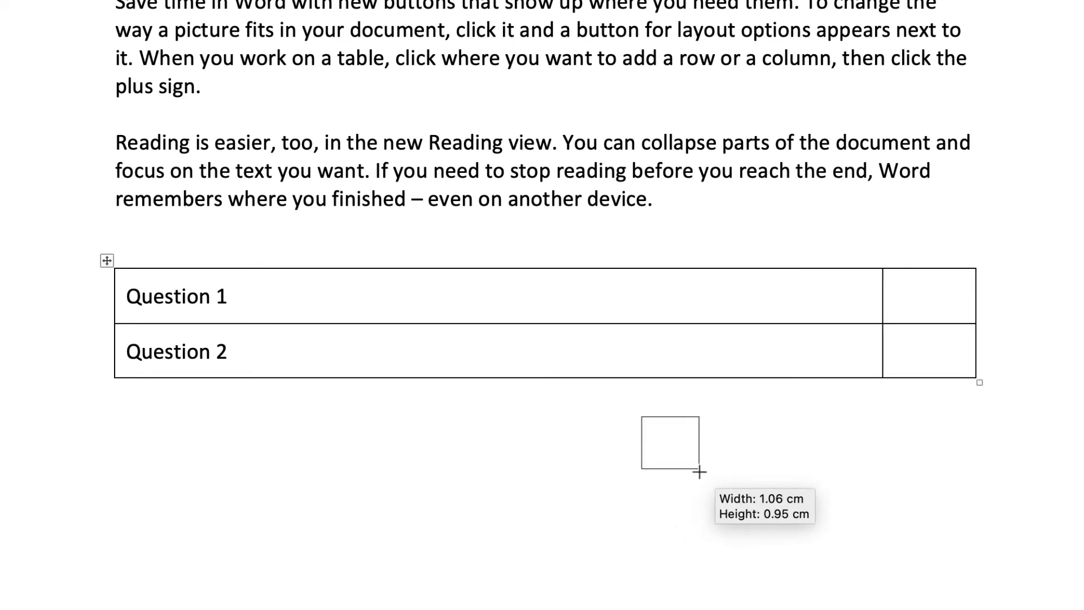
{"action": "left_click_drag", "start_coordinate": [700, 472], "coordinate": [813, 558]}
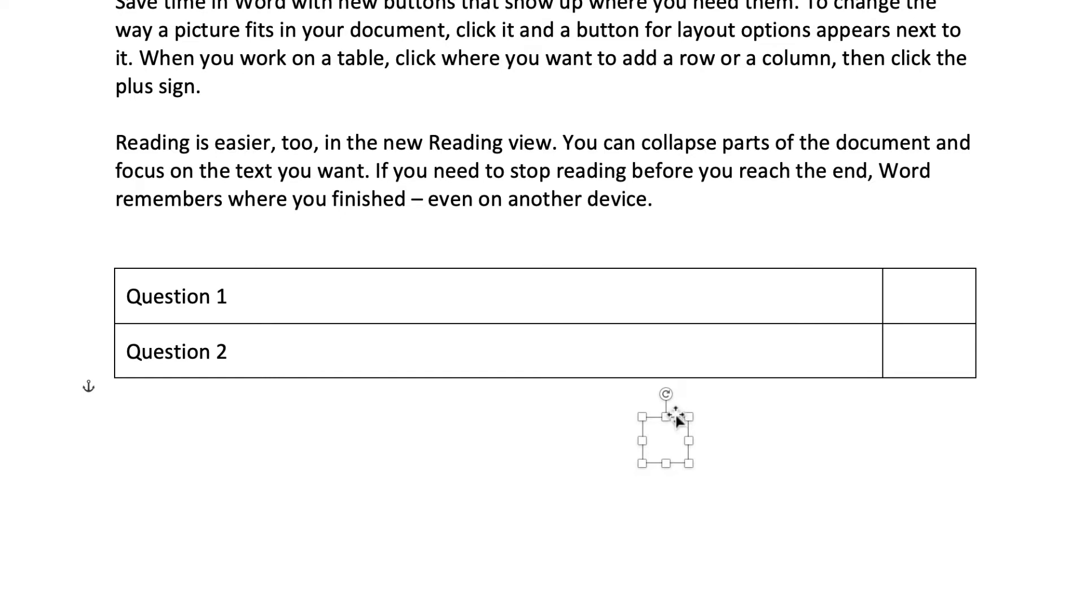
- Move, shrink and centre the square inside the Question 1 answer cell
{"action": "left_click", "coordinate": [664, 435]}
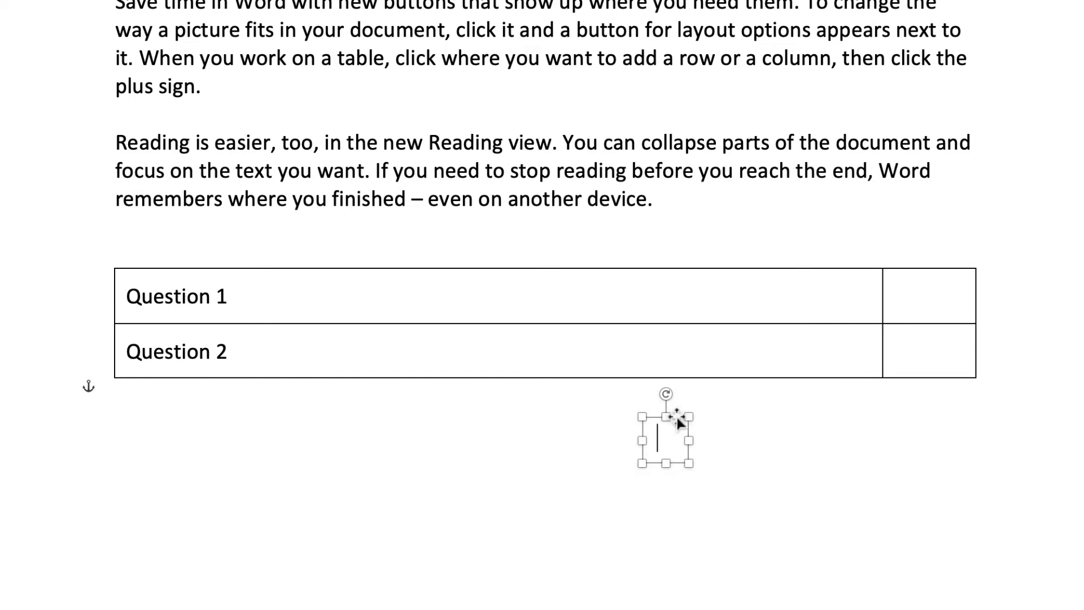
{"action": "left_click_drag", "start_coordinate": [664, 432], "coordinate": [919, 312]}
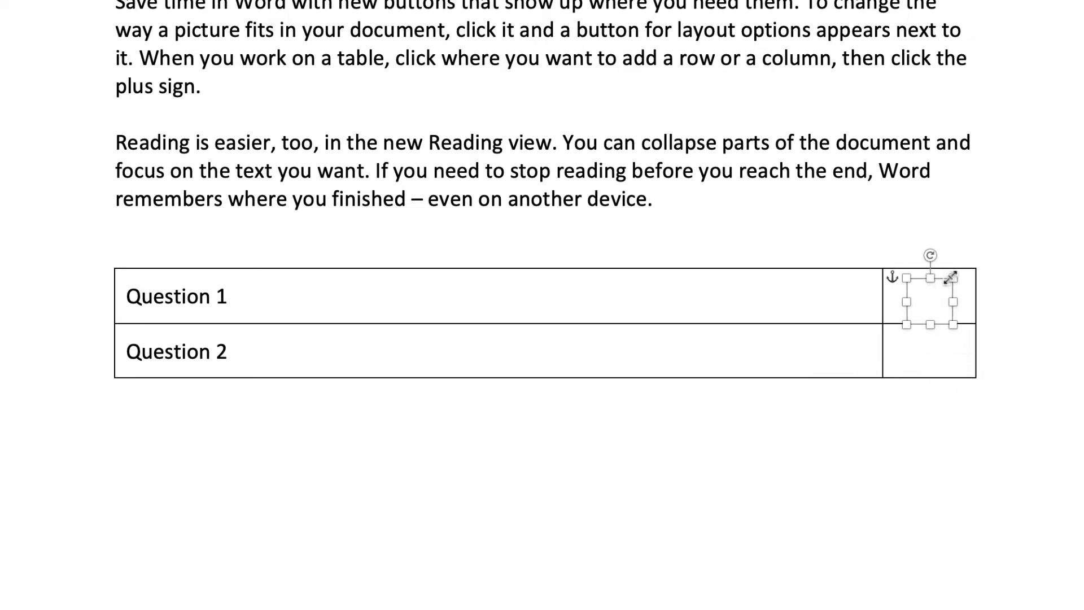
{"action": "left_click_drag", "start_coordinate": [952, 277], "coordinate": [952, 278]}
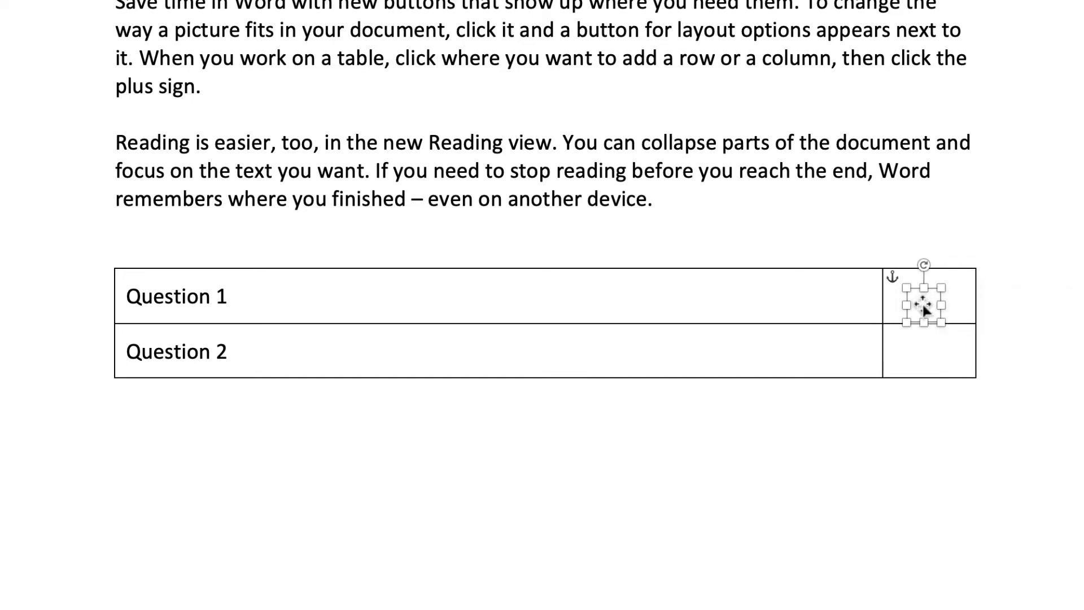
{"action": "left_click_drag", "start_coordinate": [922, 308], "coordinate": [921, 294]}
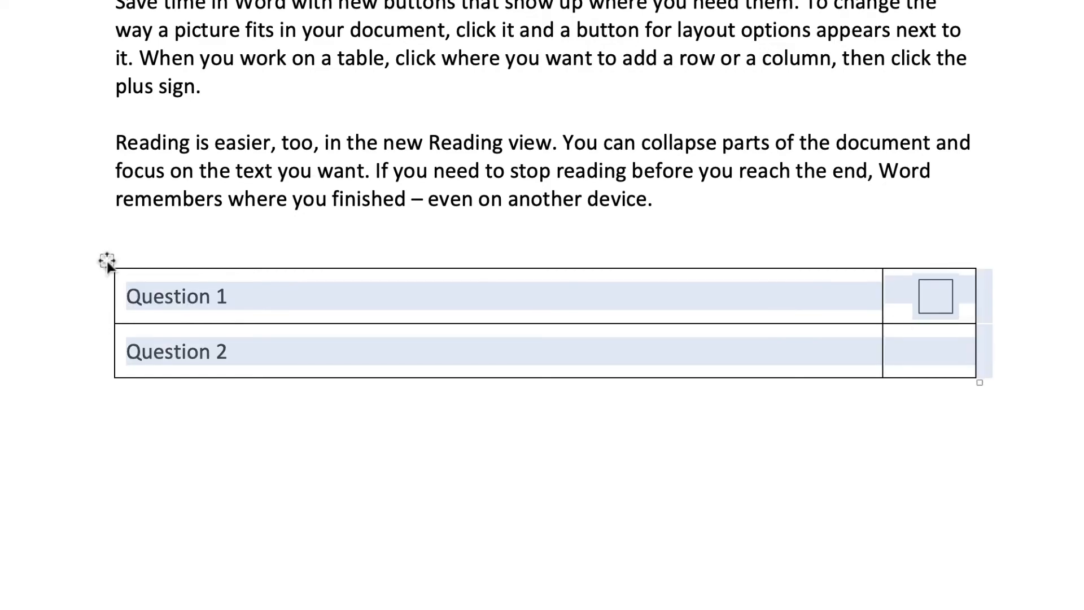
- Select the whole table and centre-align its cell contents
{"action": "left_click", "coordinate": [469, 80]}
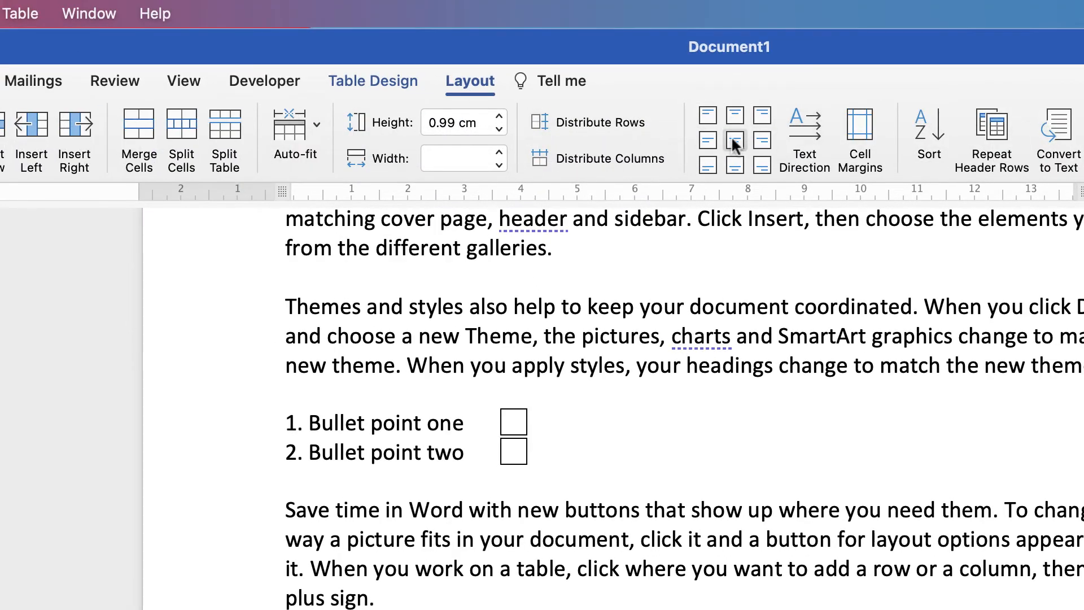
{"action": "mouse_move", "coordinate": [734, 141]}
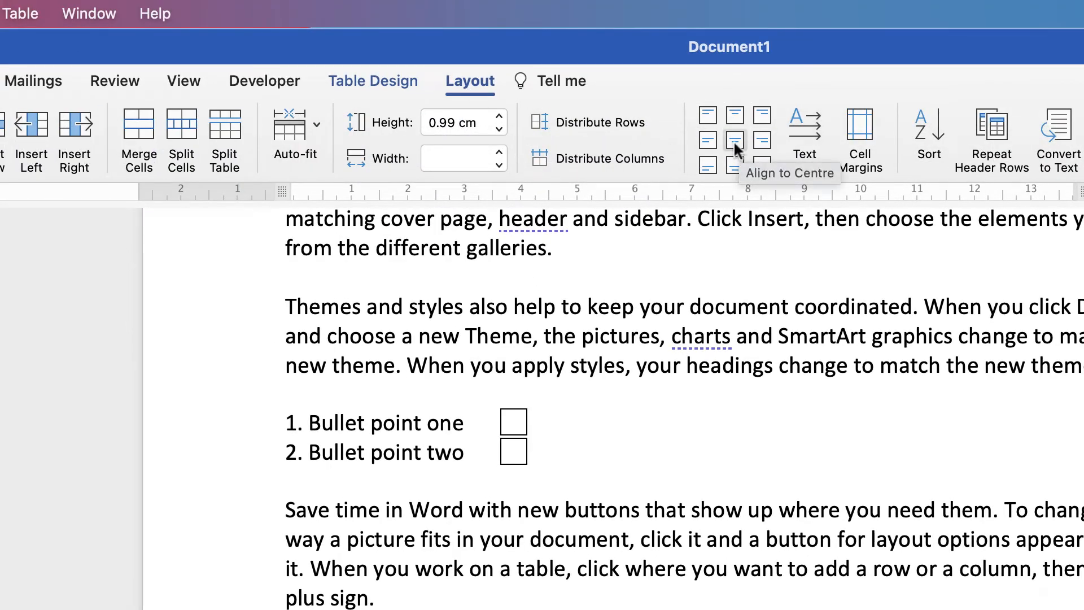
{"action": "scroll", "scroll_direction": "down", "scroll_amount": 3}
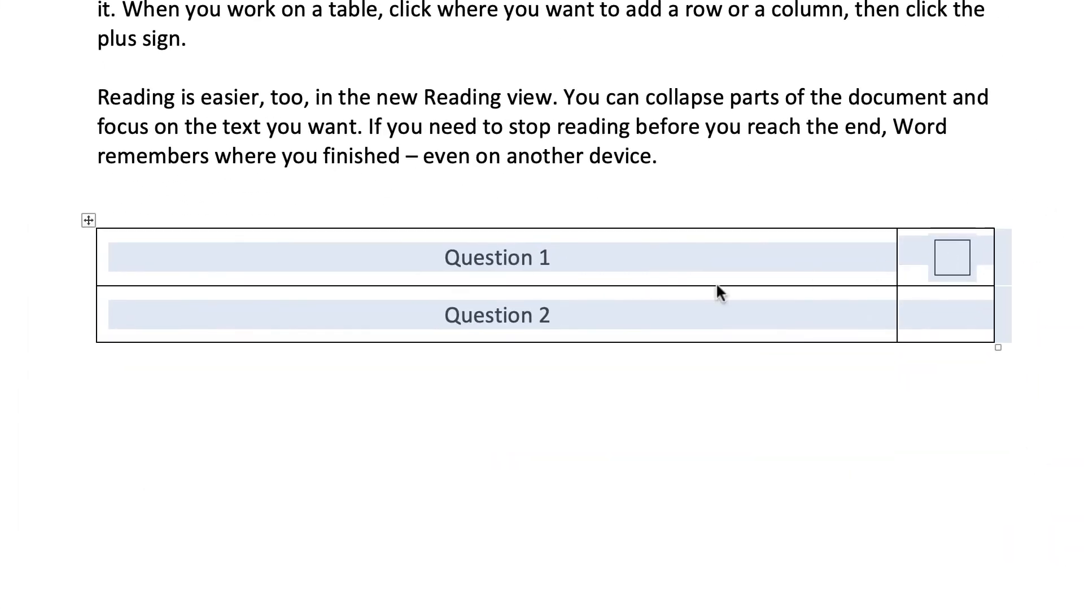
{"action": "mouse_move", "coordinate": [930, 271]}
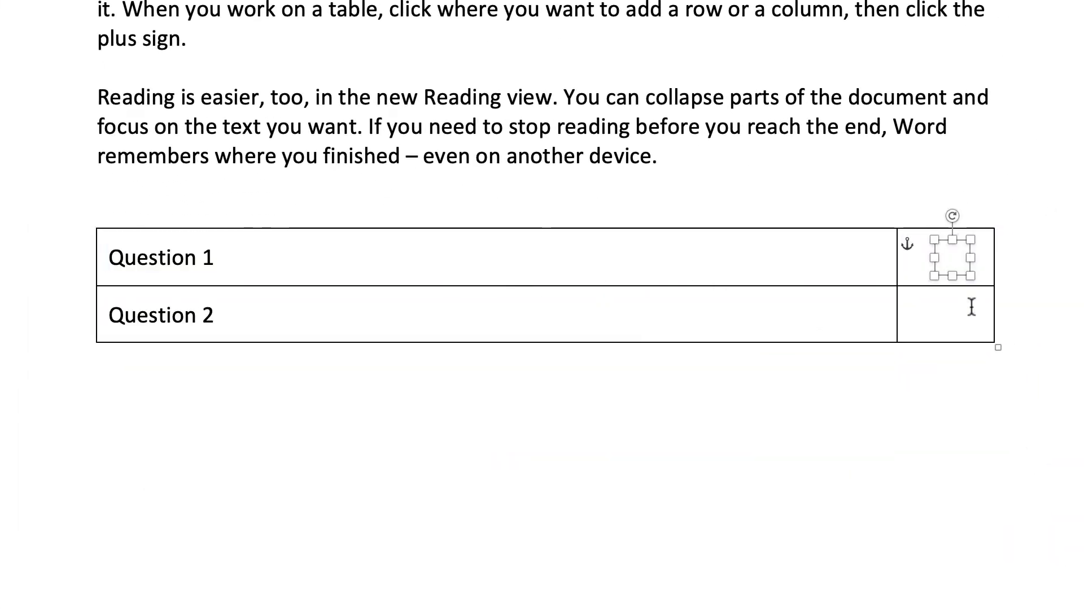
{"action": "mouse_move", "coordinate": [954, 309]}
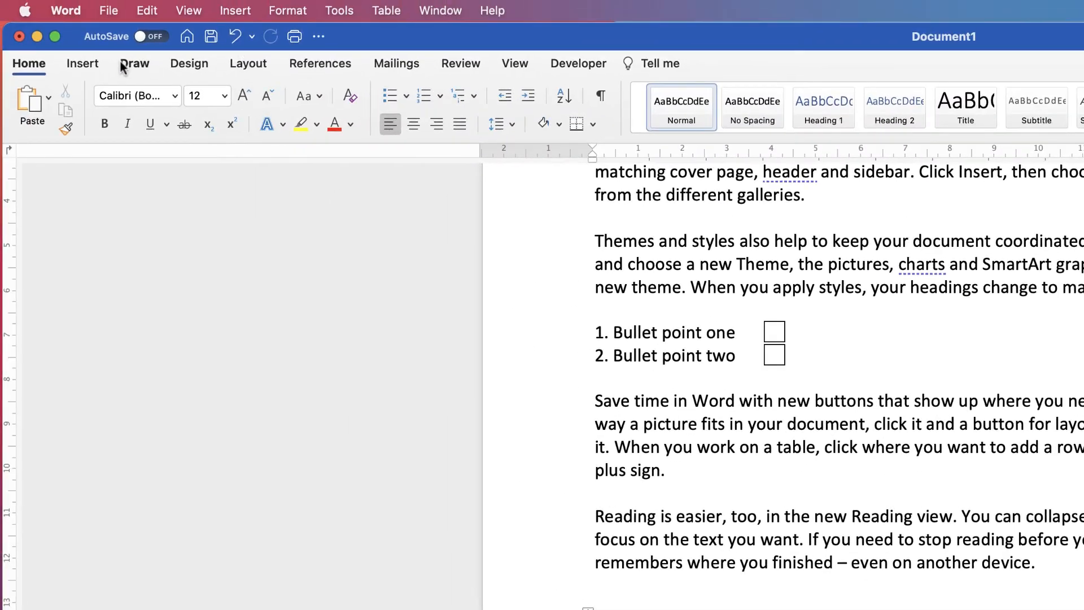
{"action": "left_click", "coordinate": [134, 63]}
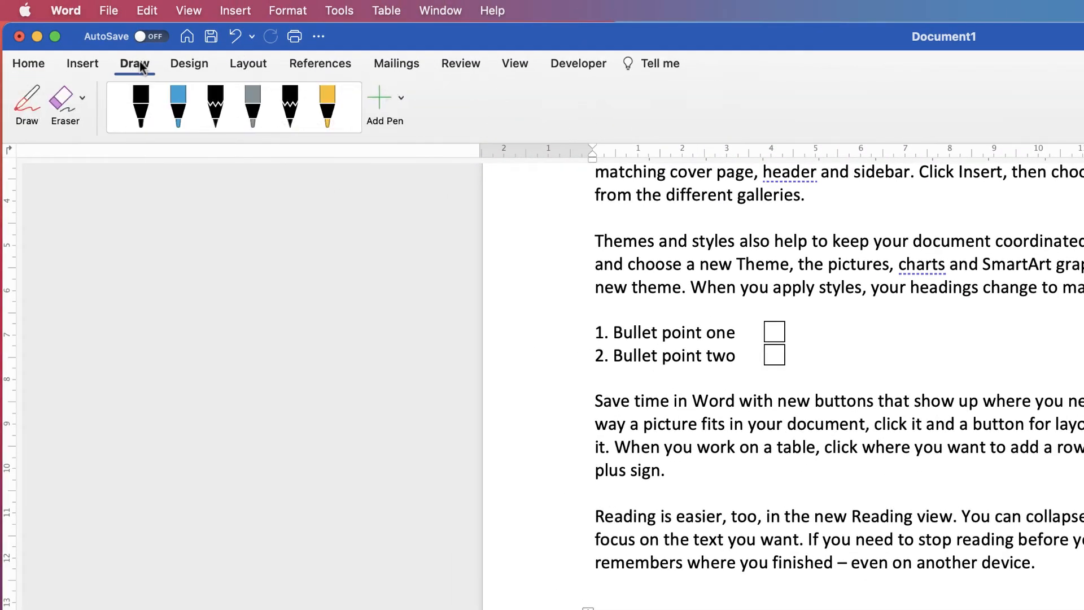
{"action": "left_click", "coordinate": [140, 108]}
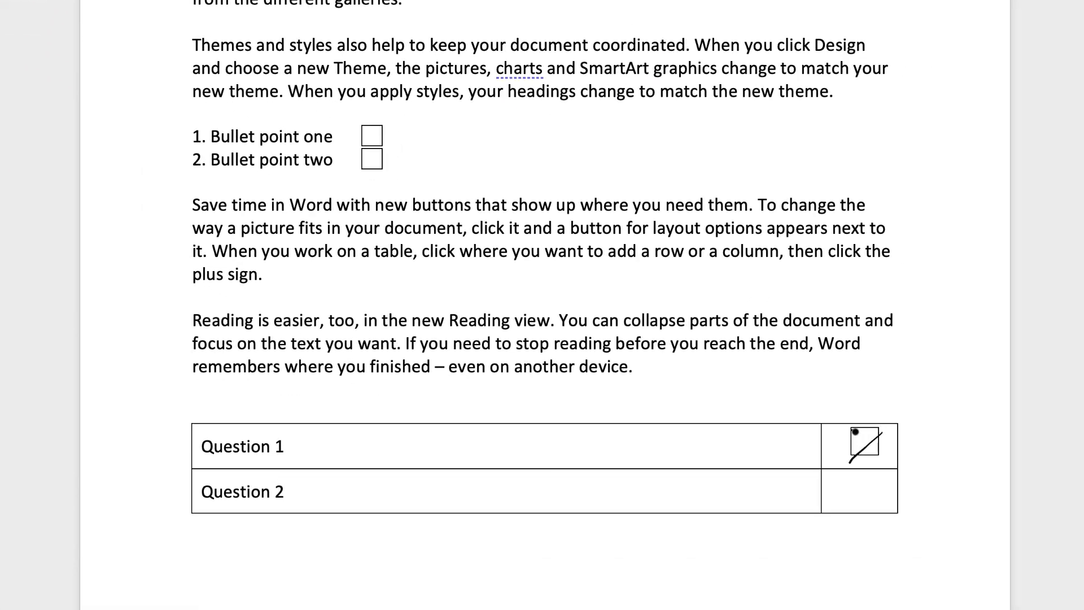
{"action": "left_click_drag", "start_coordinate": [864, 446], "coordinate": [899, 486]}
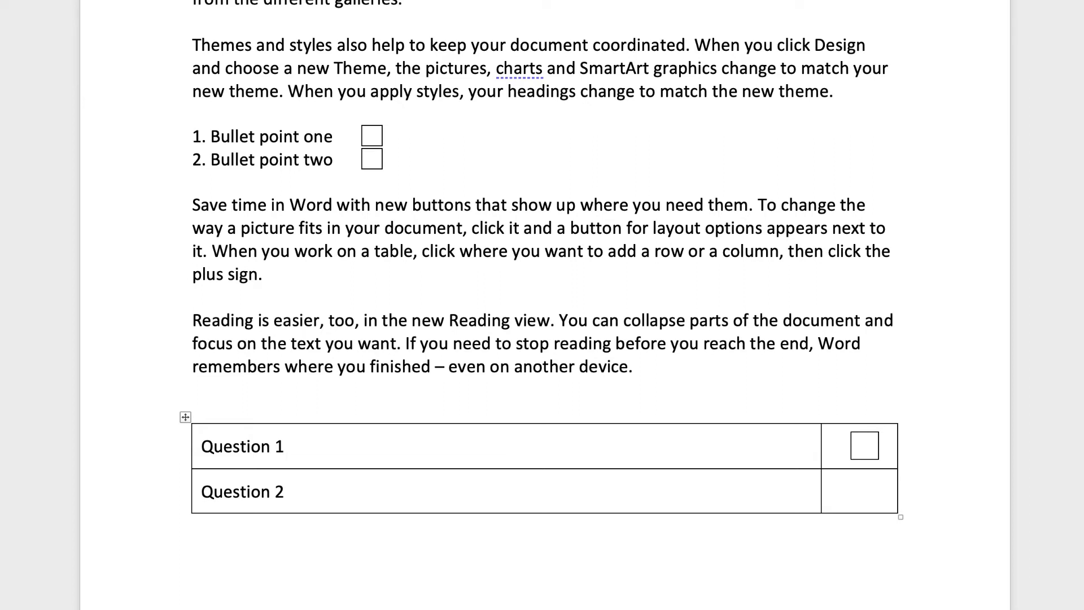
{"action": "left_click", "coordinate": [862, 445]}
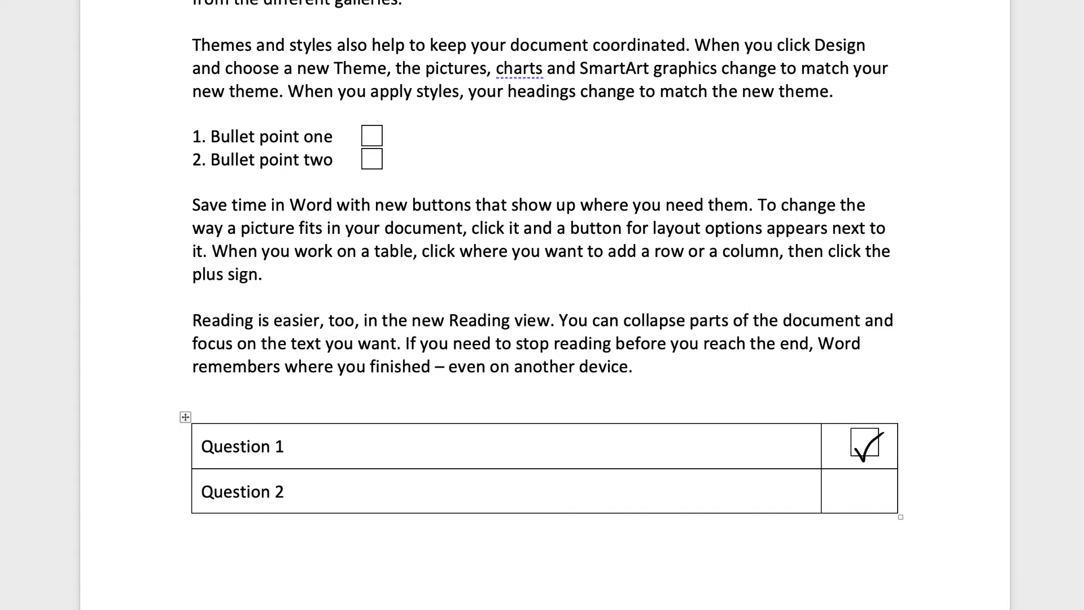
{"action": "left_click", "coordinate": [864, 444]}
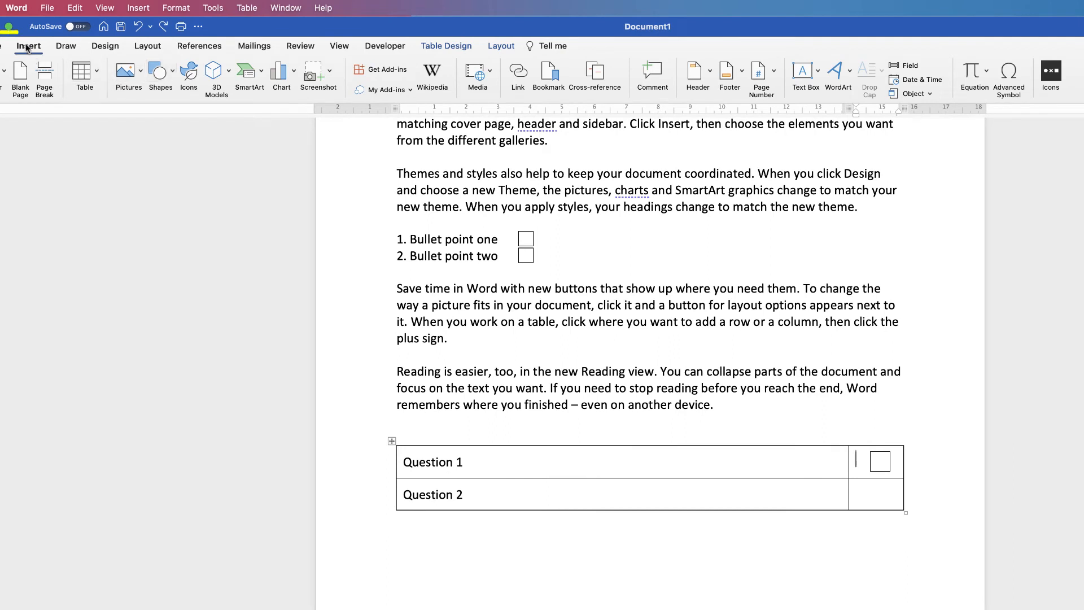
- Insert a text box containing X and enlarge its font
{"action": "left_click", "coordinate": [801, 71]}
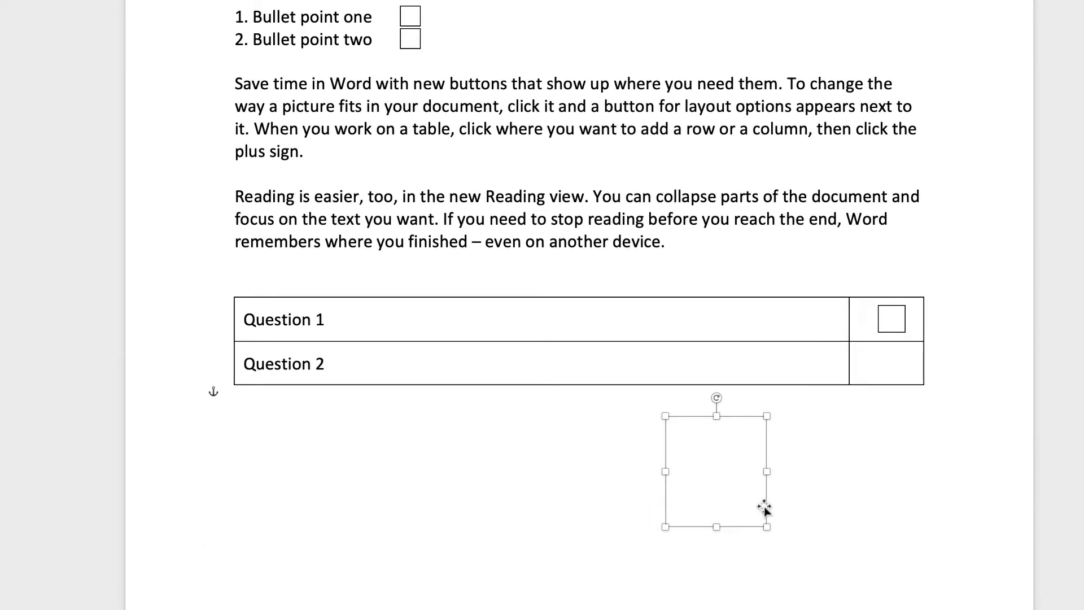
{"action": "type", "text": "X"}
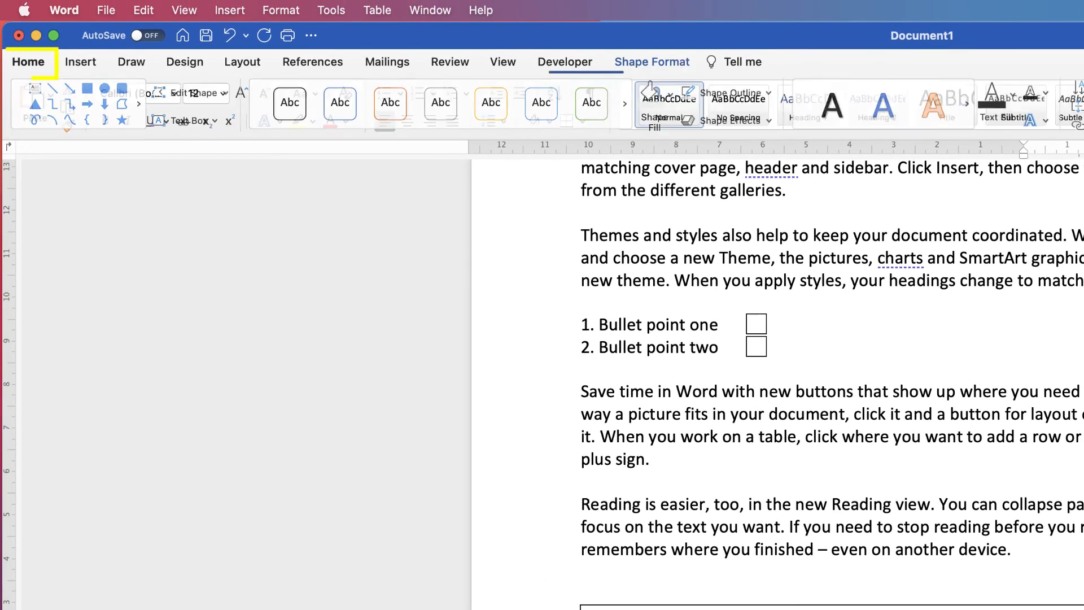
{"action": "left_click", "coordinate": [28, 62]}
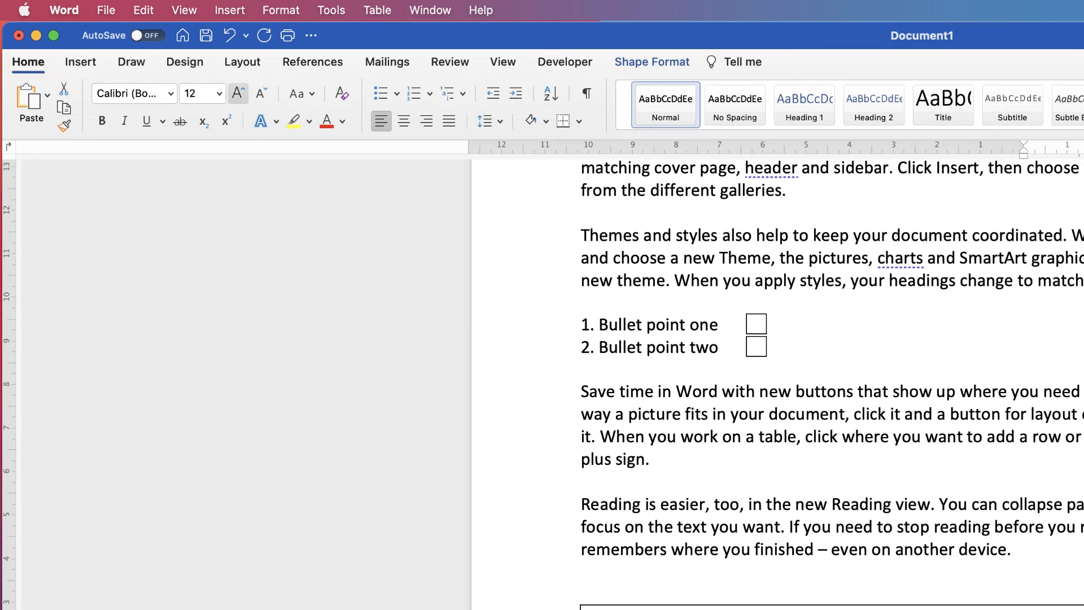
{"action": "mouse_move", "coordinate": [237, 93]}
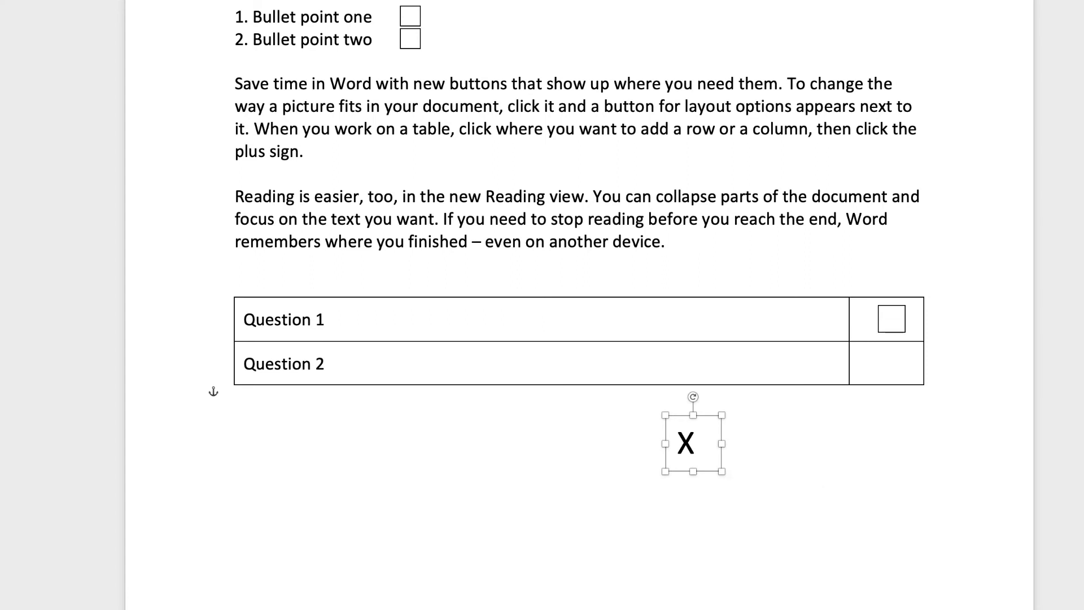
- Trial the X box over the Question 1 square, then return it below the table
{"action": "left_click_drag", "start_coordinate": [692, 444], "coordinate": [890, 305]}
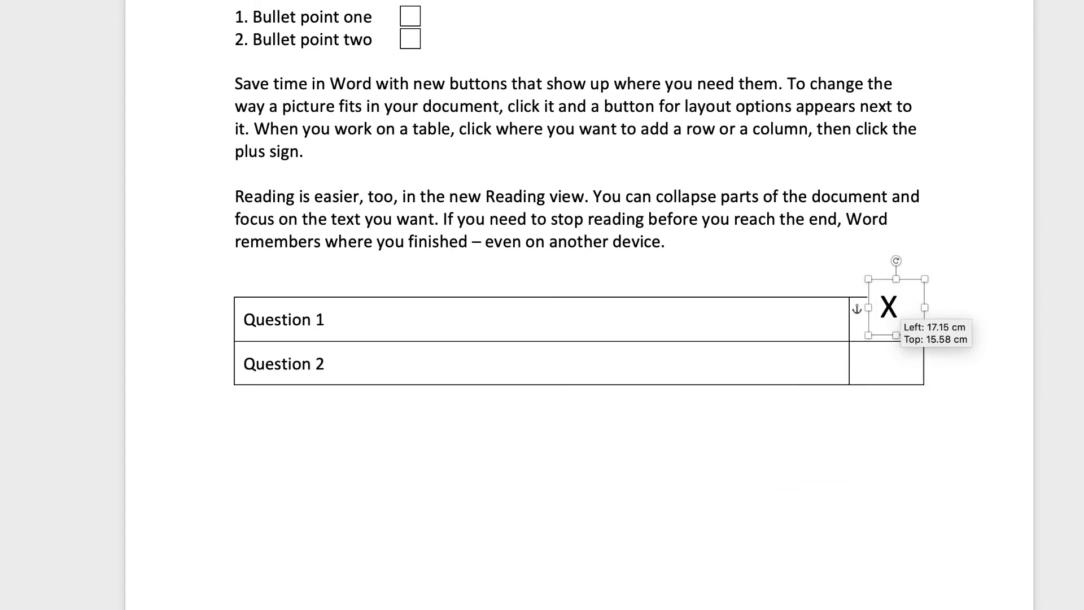
{"action": "left_click_drag", "start_coordinate": [888, 304], "coordinate": [908, 320]}
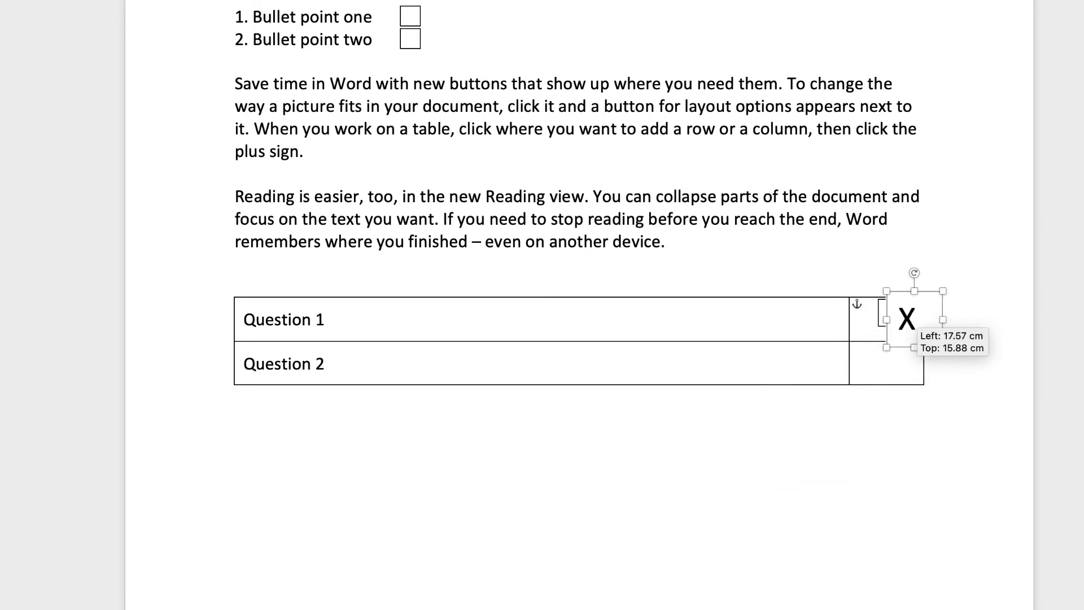
{"action": "left_click_drag", "start_coordinate": [906, 318], "coordinate": [776, 457]}
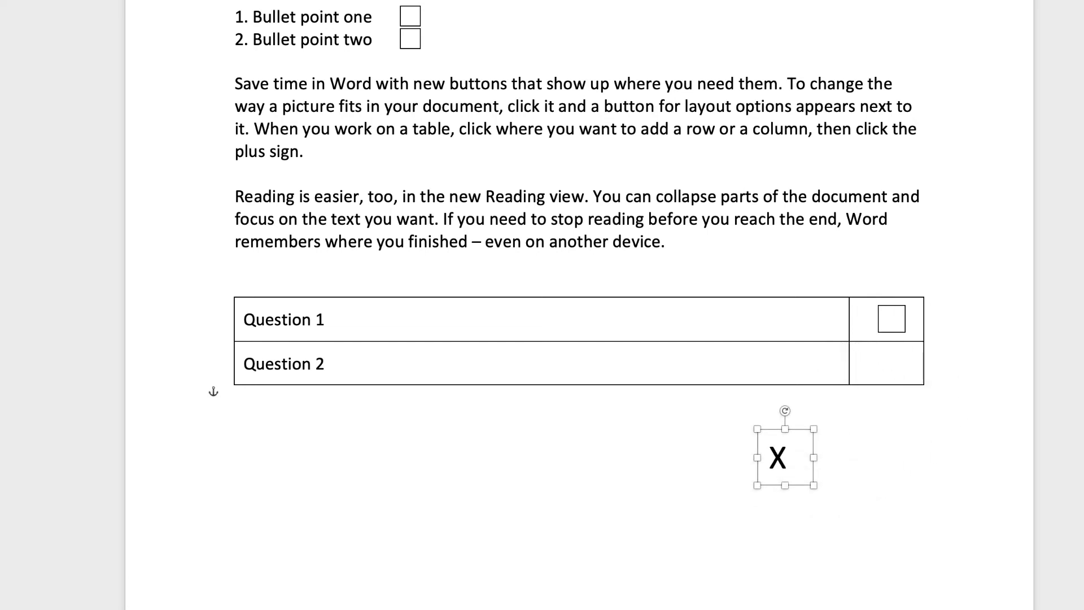
{"action": "left_click", "coordinate": [484, 484]}
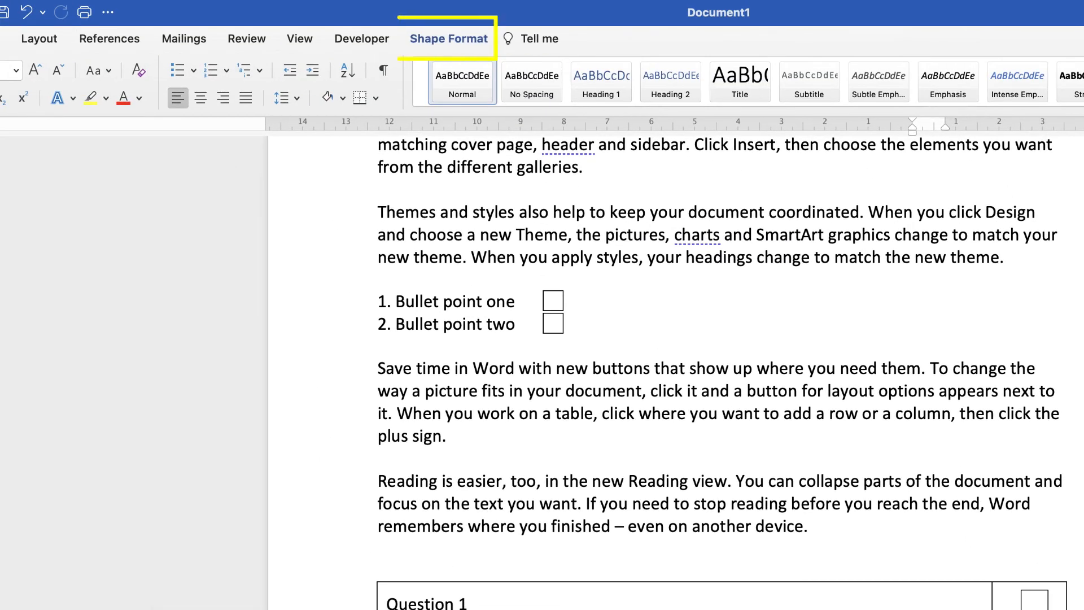
- Give the X text box no outline and drag it onto the Question 1 checkbox
{"action": "left_click", "coordinate": [447, 39]}
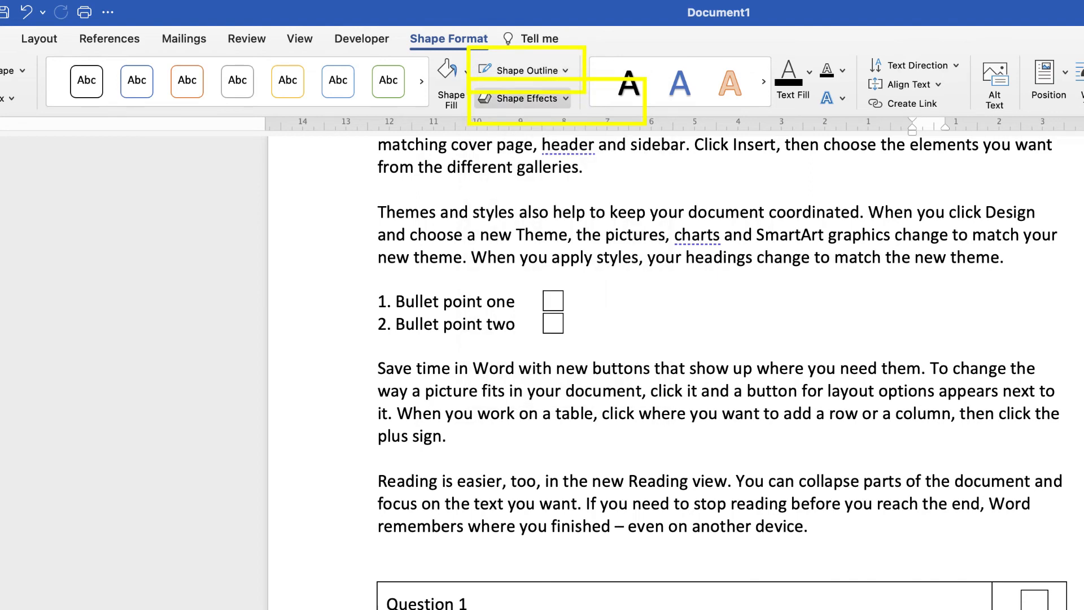
{"action": "left_click", "coordinate": [451, 83]}
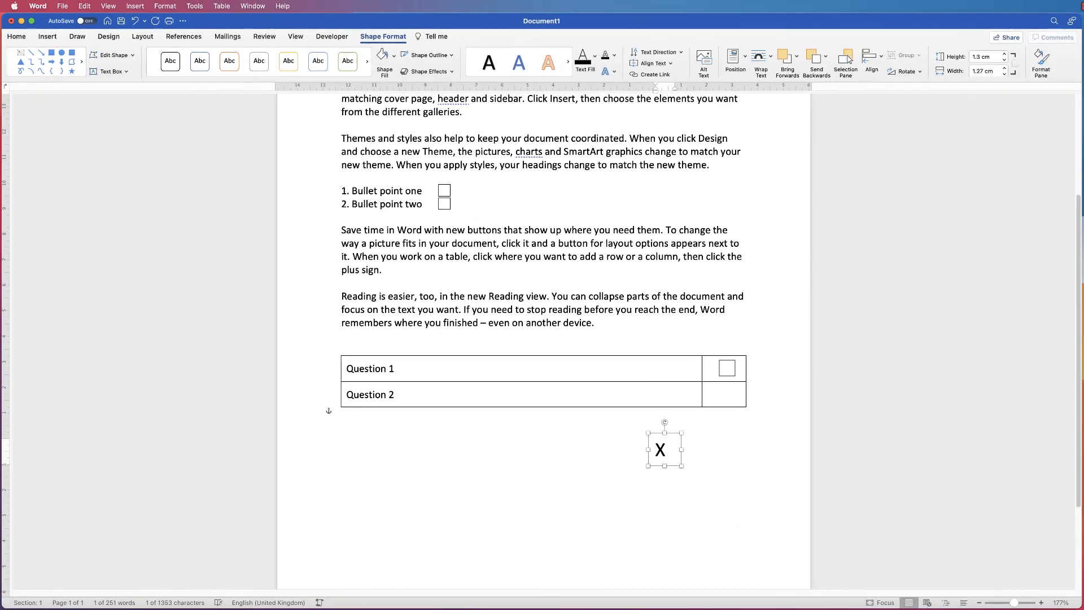
{"action": "left_click_drag", "start_coordinate": [659, 449], "coordinate": [665, 441]}
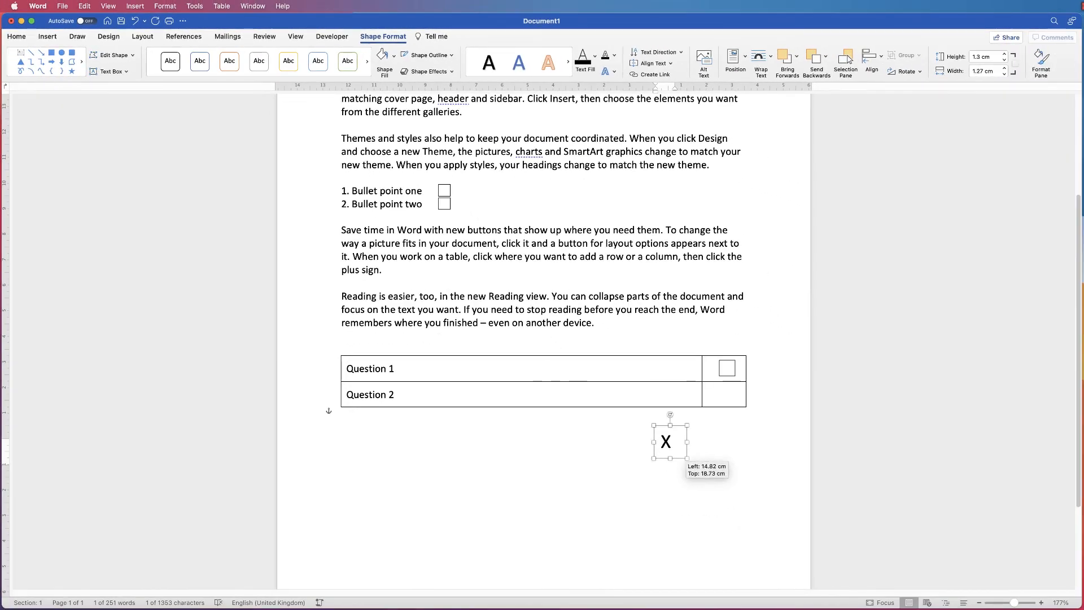
{"action": "left_click_drag", "start_coordinate": [666, 441], "coordinate": [727, 367]}
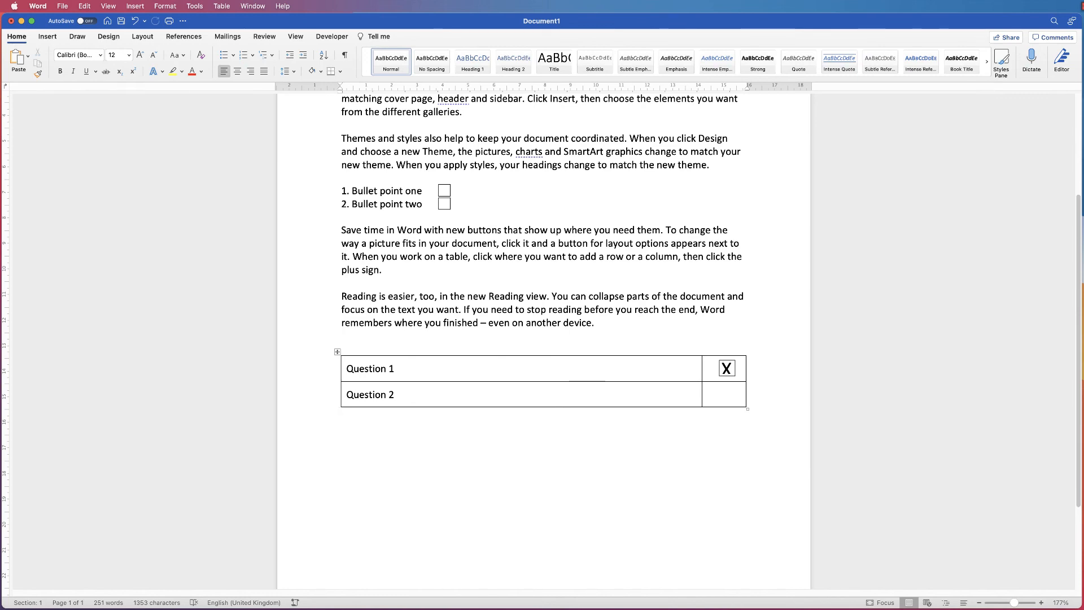
- Take the X off the Question 1 checkbox and show the Draw tab pens
{"action": "left_click", "coordinate": [726, 367]}
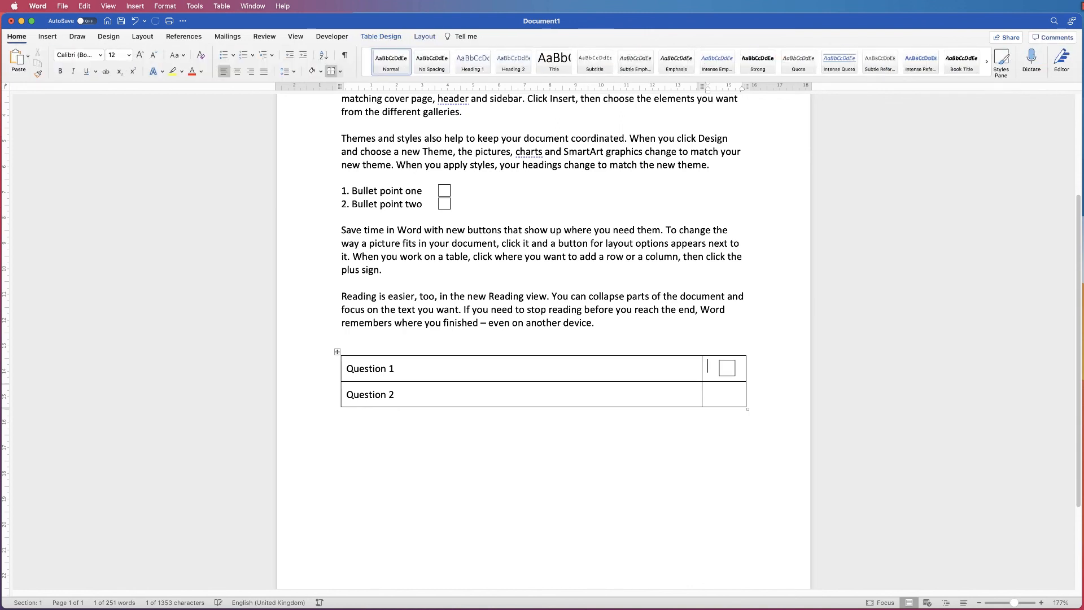
{"action": "left_click", "coordinate": [78, 36]}
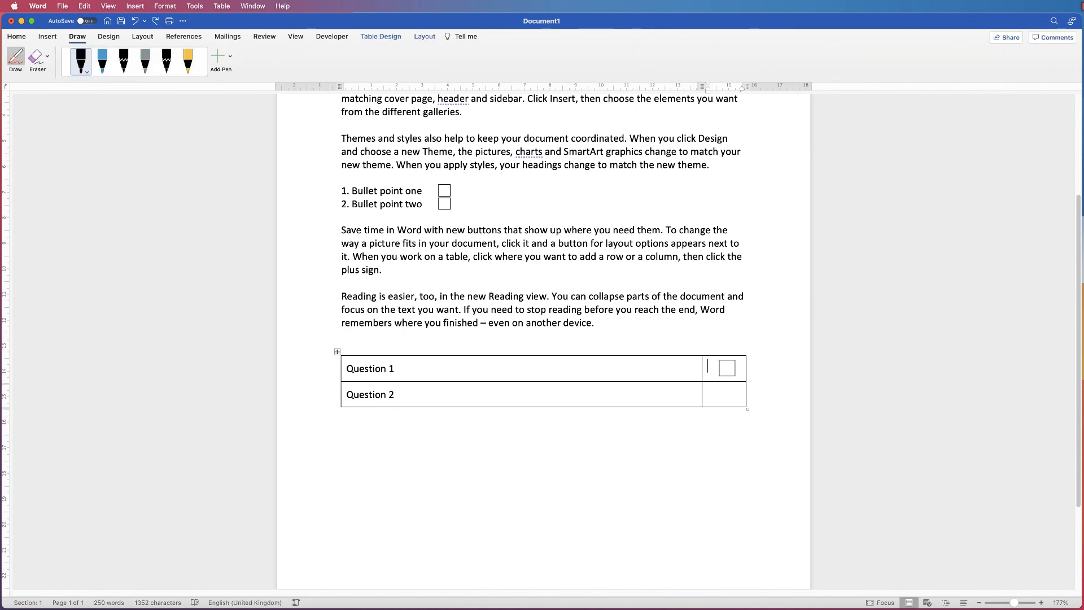